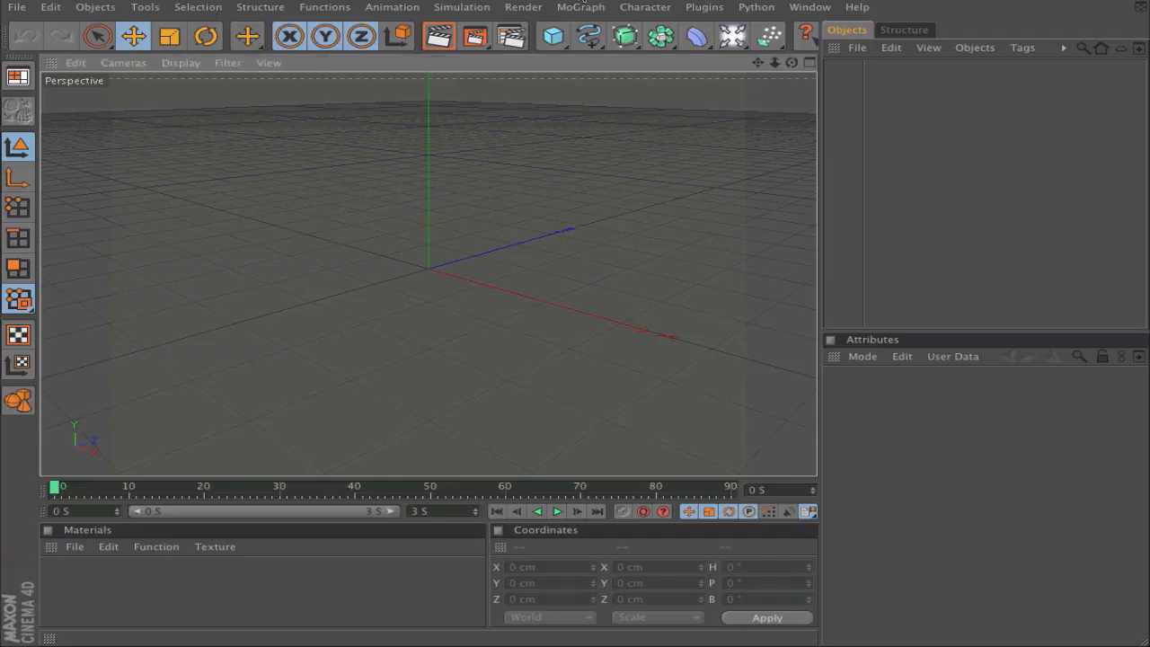
{"action": "mouse_move", "coordinate": [582, 209]}
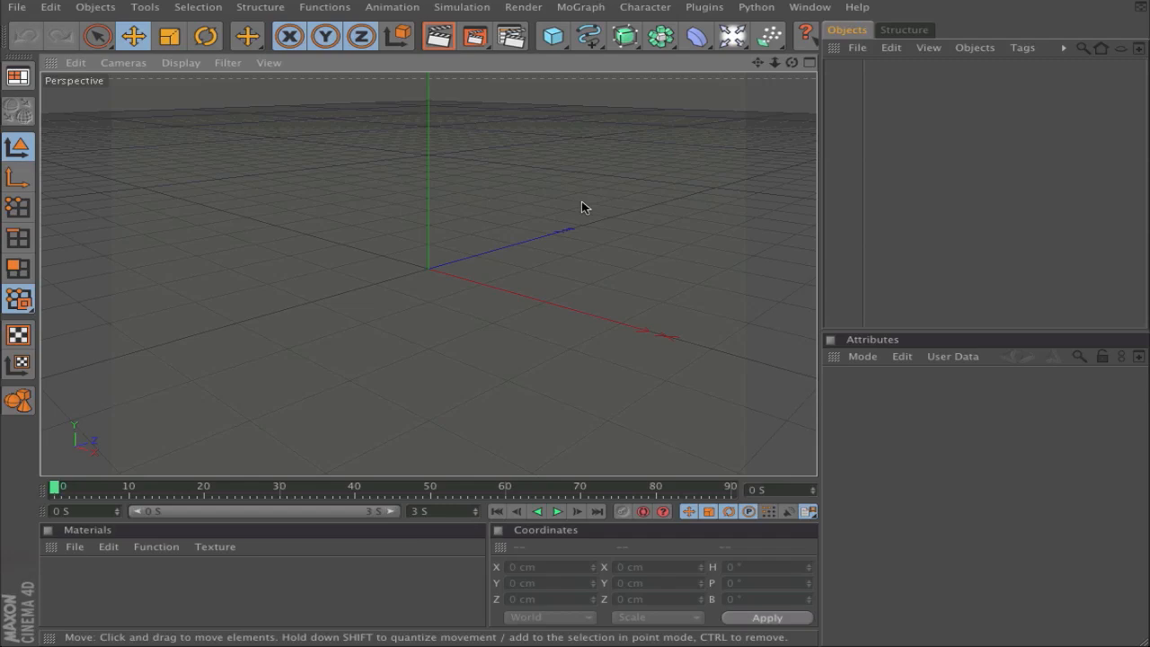
{"action": "mouse_move", "coordinate": [622, 212]}
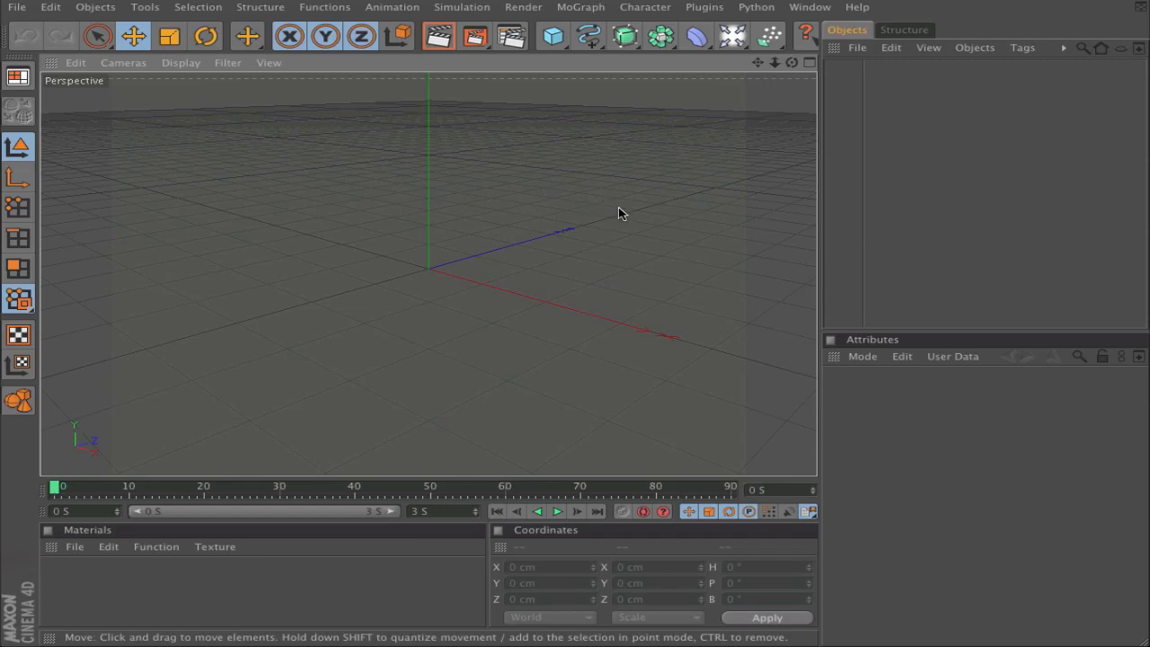
Switch the interface to the Modeling layout via Window > Layout
{"action": "left_click", "coordinate": [808, 7]}
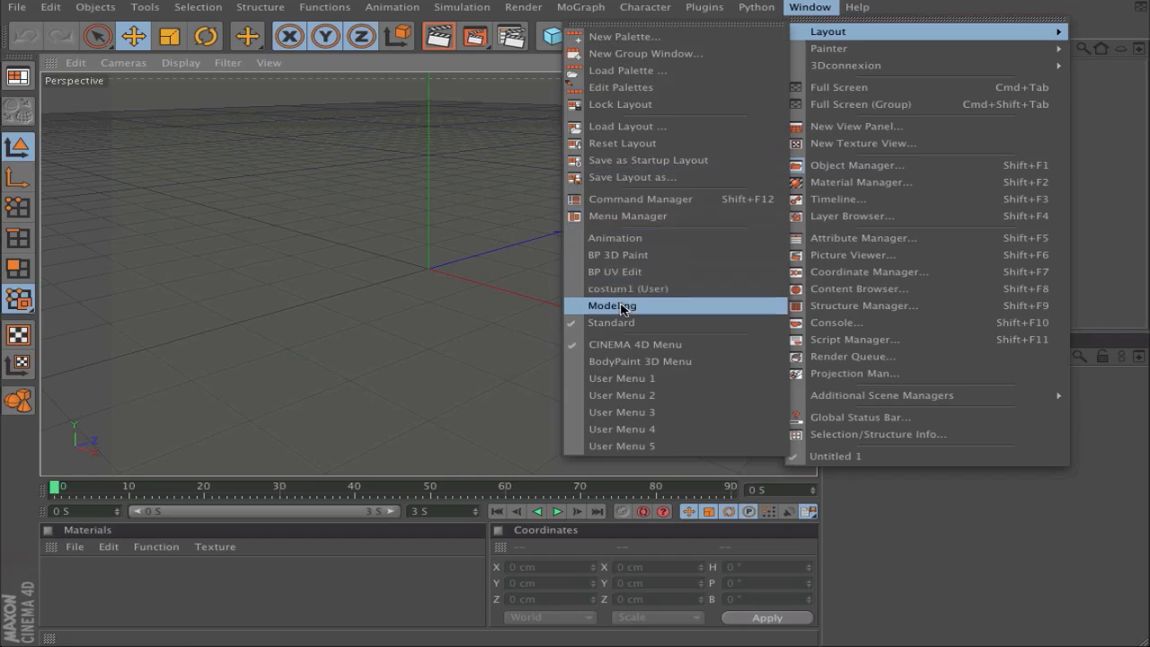
{"action": "left_click", "coordinate": [611, 323]}
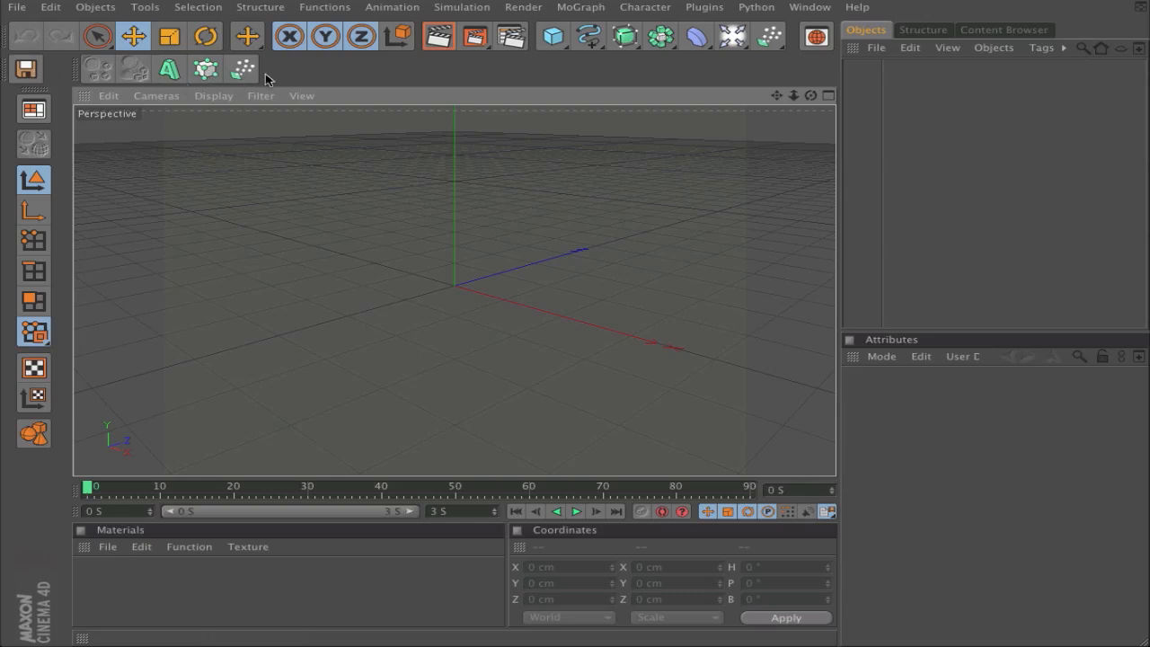
{"action": "mouse_move", "coordinate": [889, 54]}
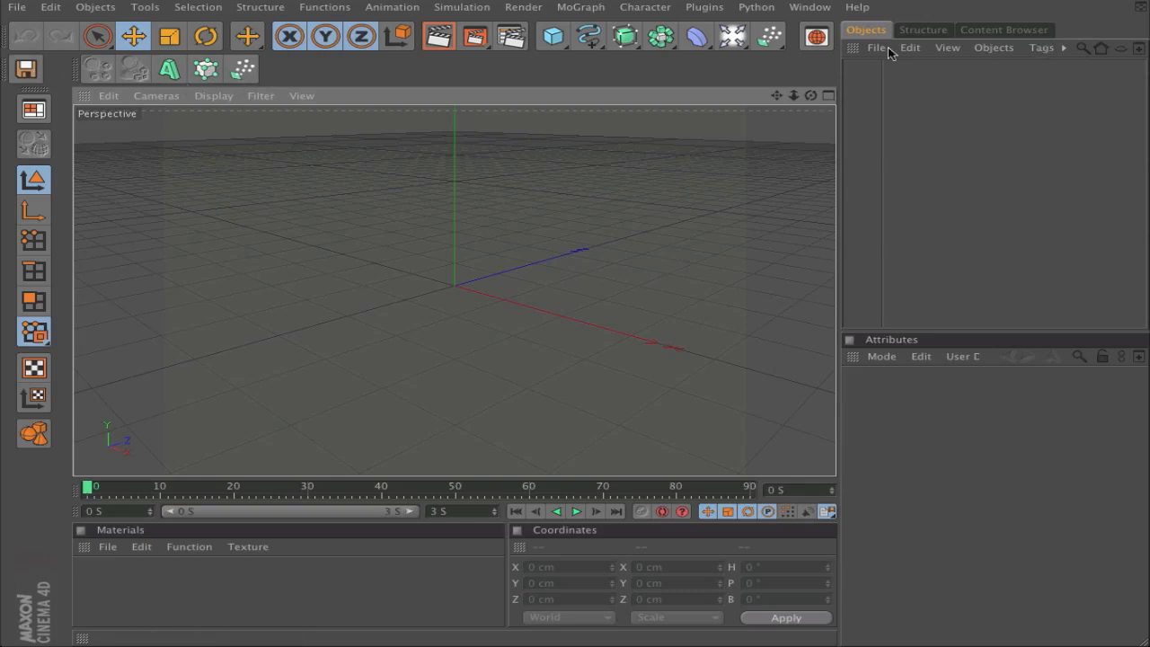
View the Content Browser tab, then return to the Standard layout
{"action": "left_click", "coordinate": [1003, 28]}
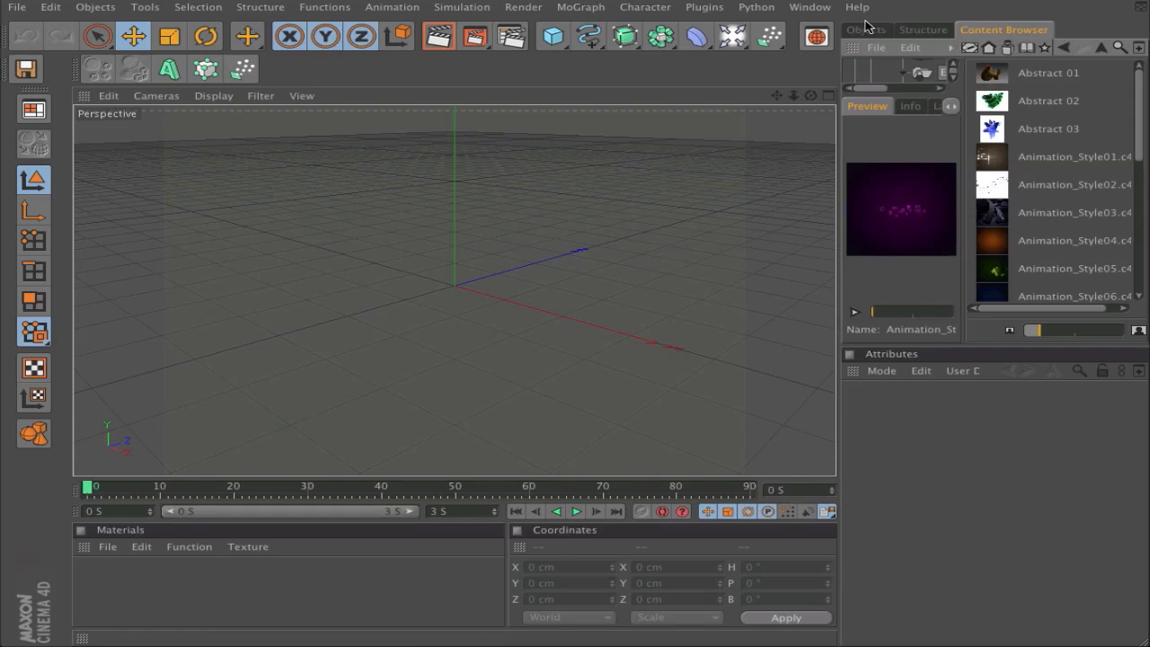
{"action": "left_click", "coordinate": [866, 29]}
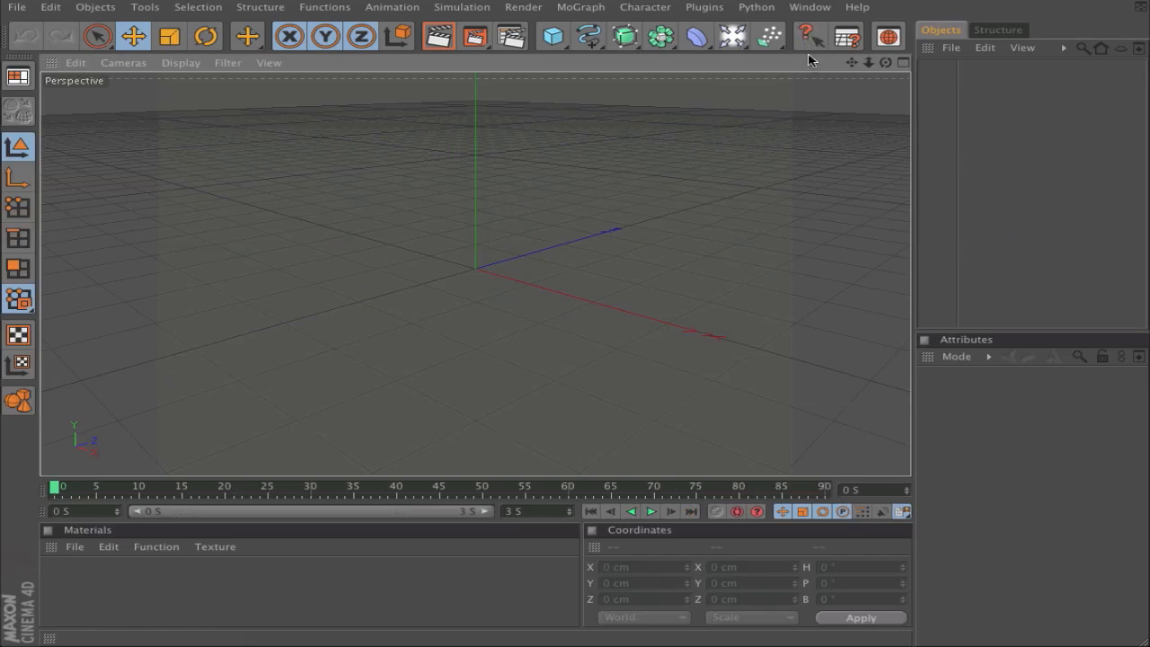
{"action": "mouse_move", "coordinate": [806, 43]}
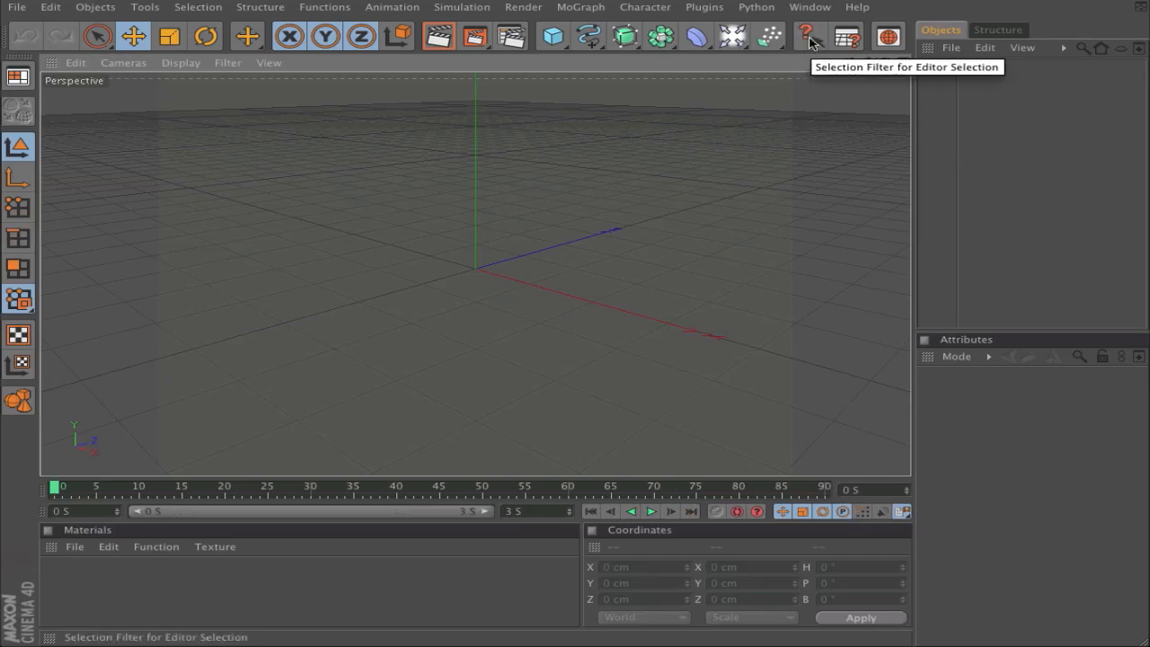
Delete the Selection Filter and Display Filter commands from the top palette
{"action": "right_click", "coordinate": [818, 36]}
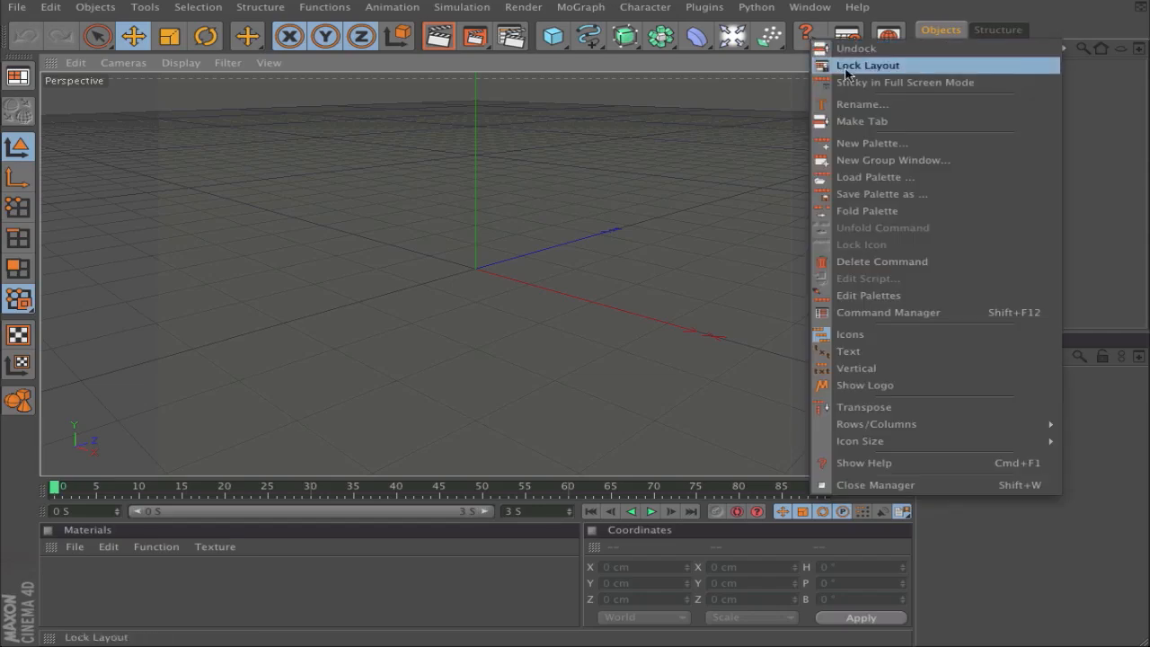
{"action": "mouse_move", "coordinate": [880, 263]}
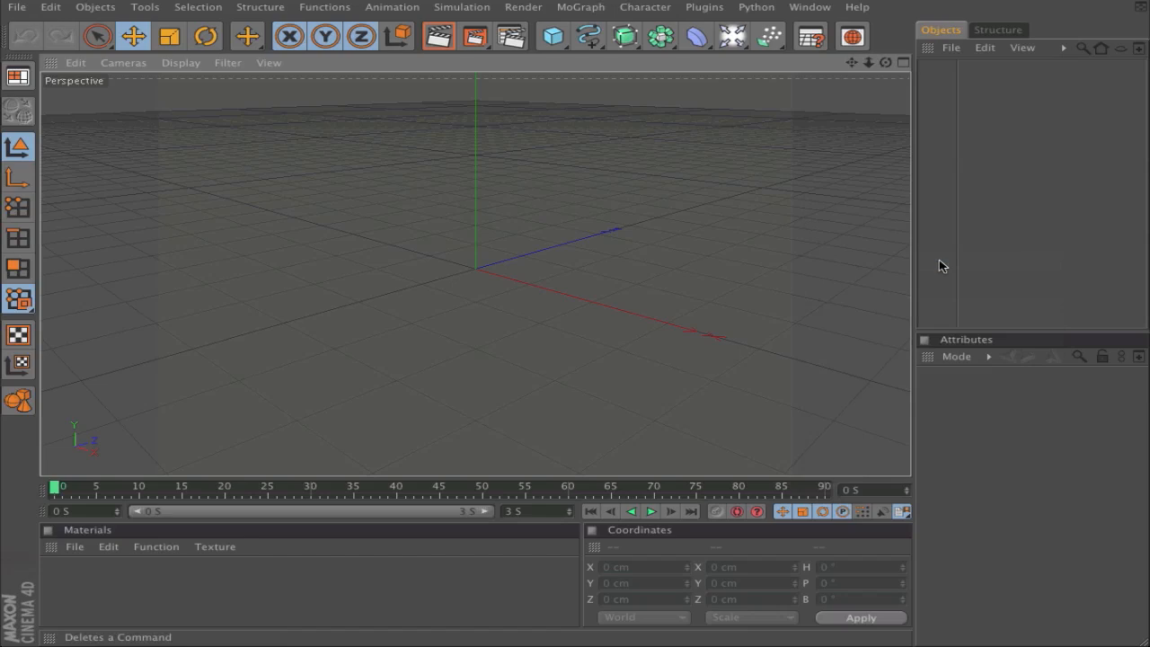
{"action": "left_click", "coordinate": [808, 36]}
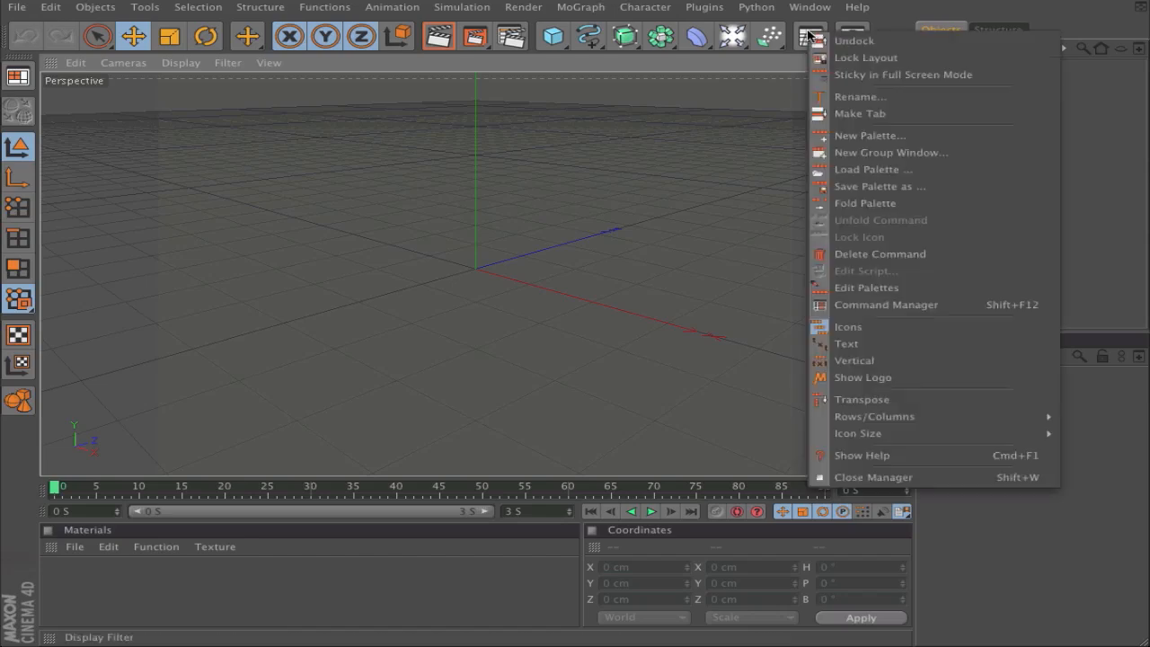
{"action": "left_click", "coordinate": [812, 36]}
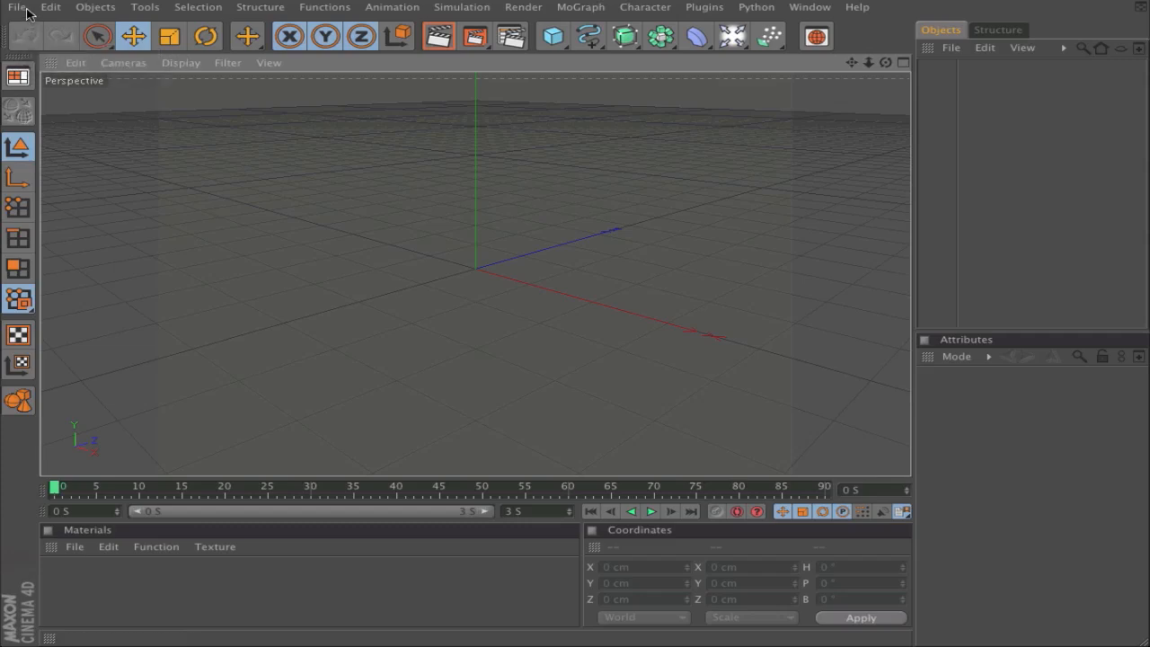
{"action": "mouse_move", "coordinate": [4, 539]}
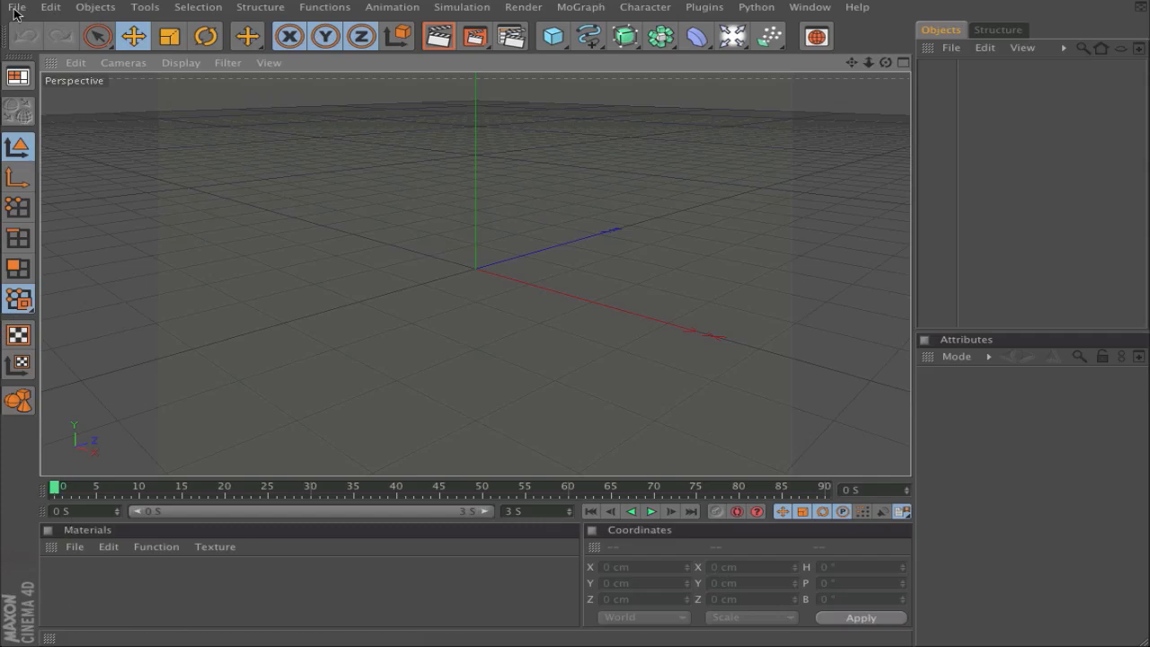
Set the interface Scheme to Light in Preferences and close the window
{"action": "left_click", "coordinate": [16, 7]}
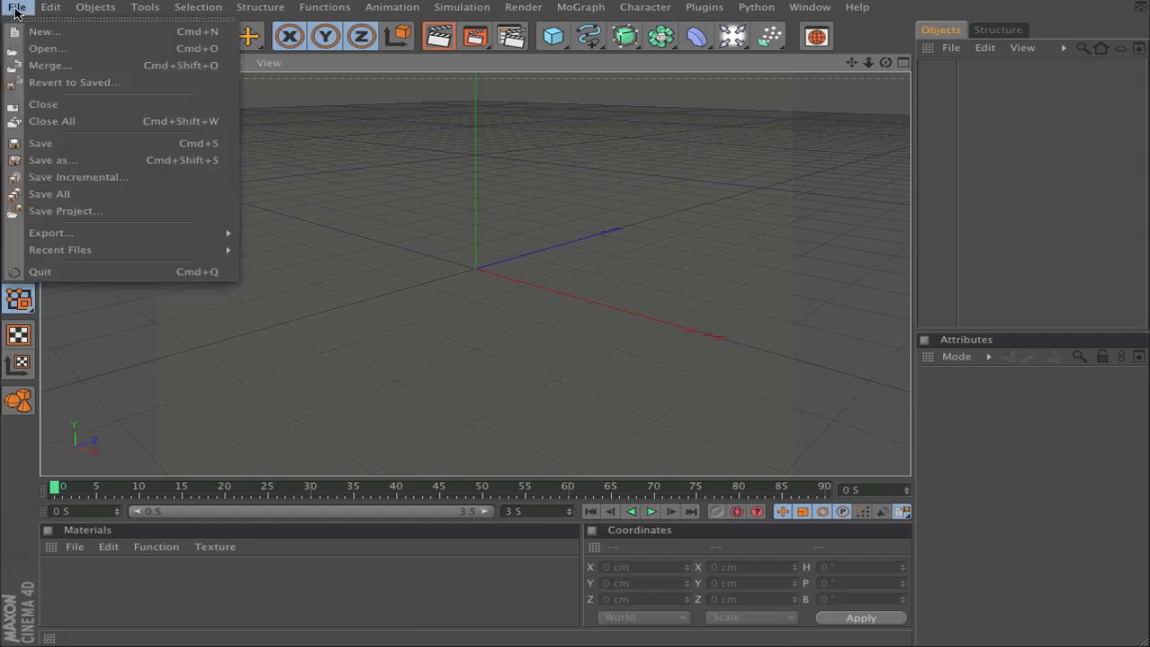
{"action": "left_click", "coordinate": [50, 8]}
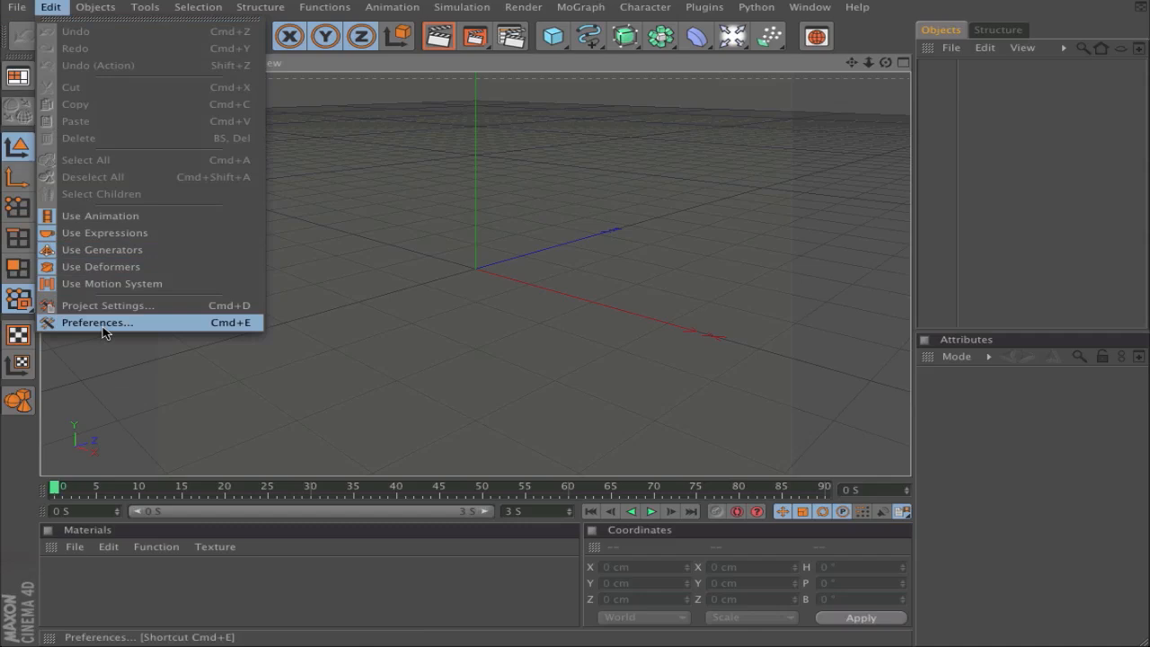
{"action": "left_click", "coordinate": [97, 321]}
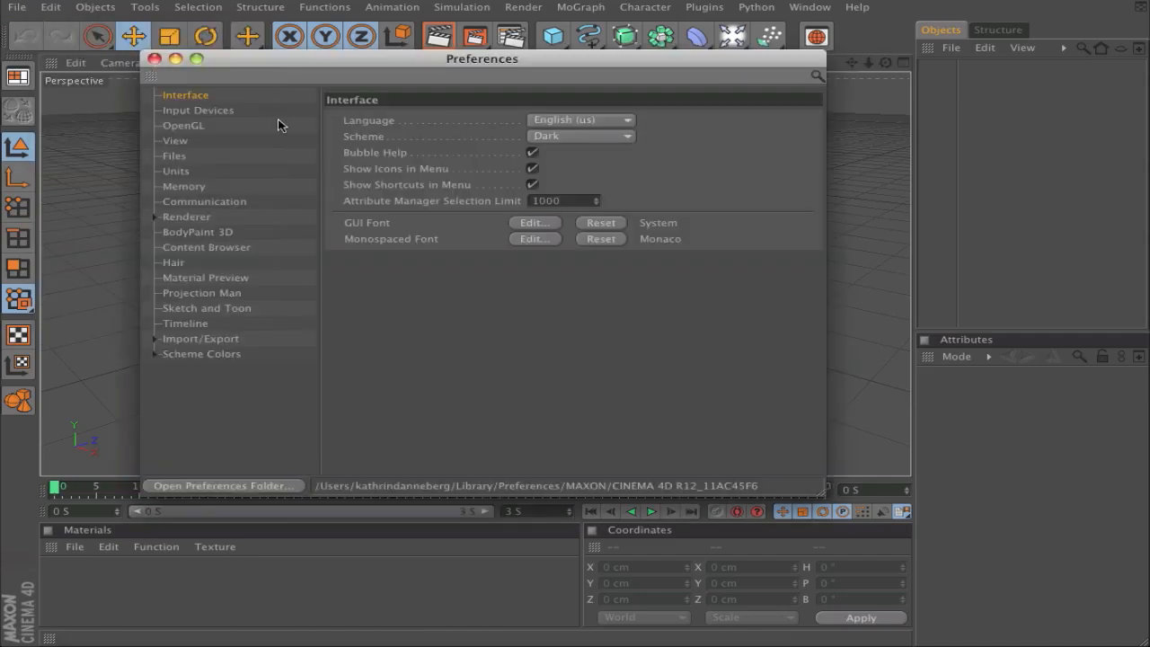
{"action": "mouse_move", "coordinate": [327, 122]}
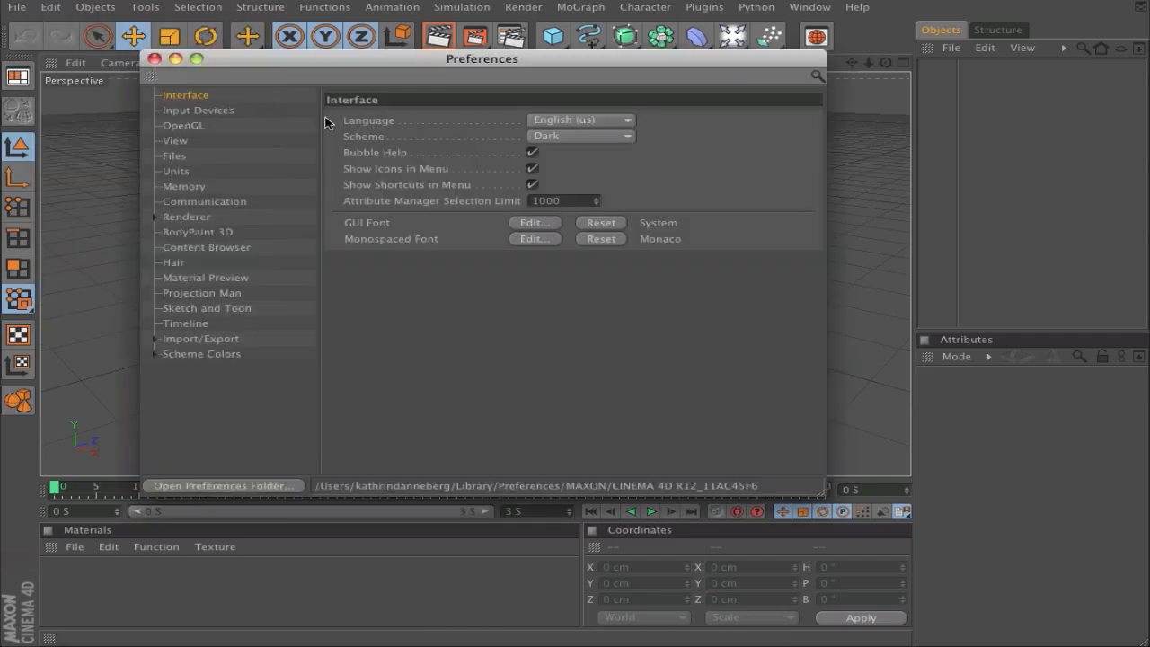
{"action": "mouse_move", "coordinate": [399, 151]}
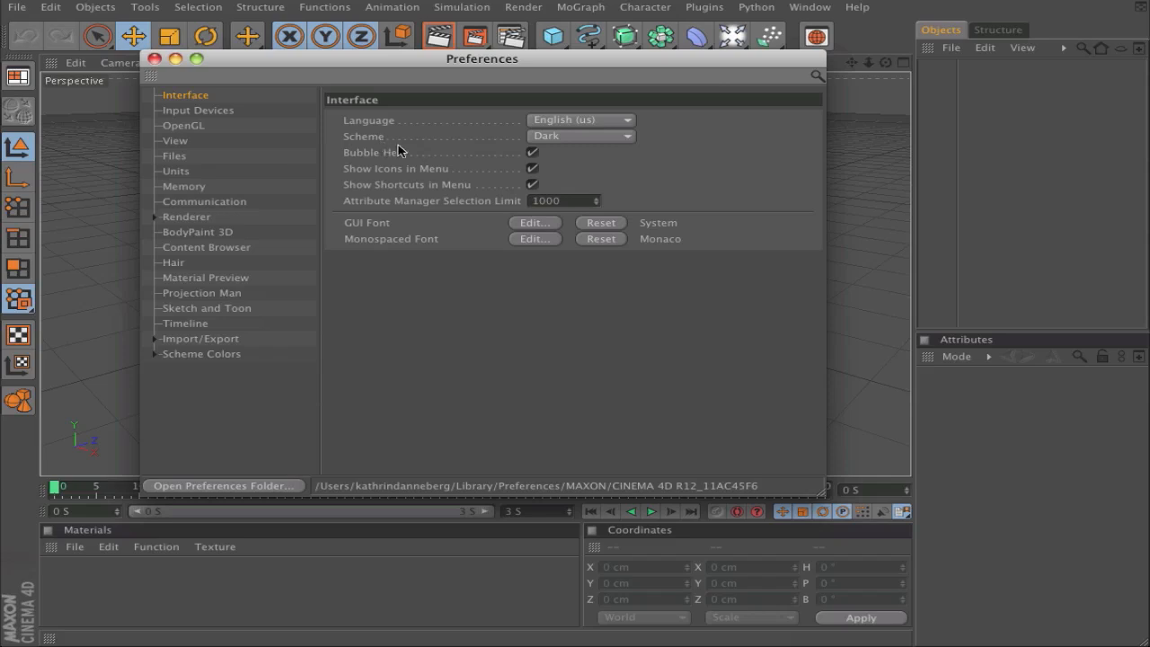
{"action": "mouse_move", "coordinate": [518, 143]}
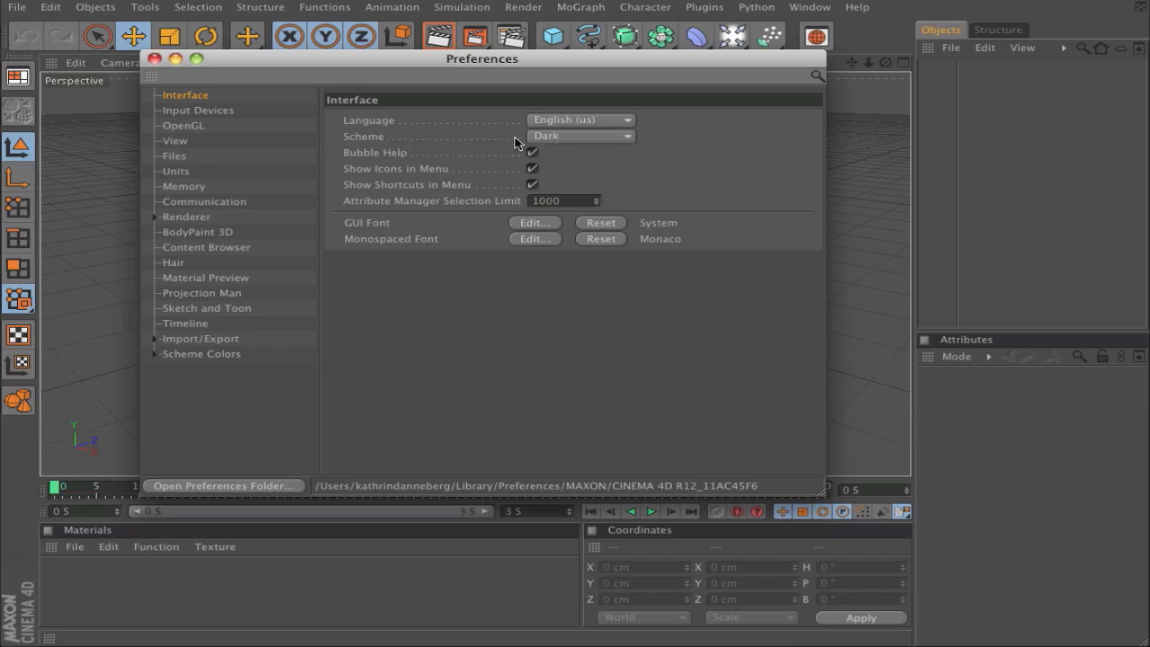
{"action": "left_click", "coordinate": [578, 137]}
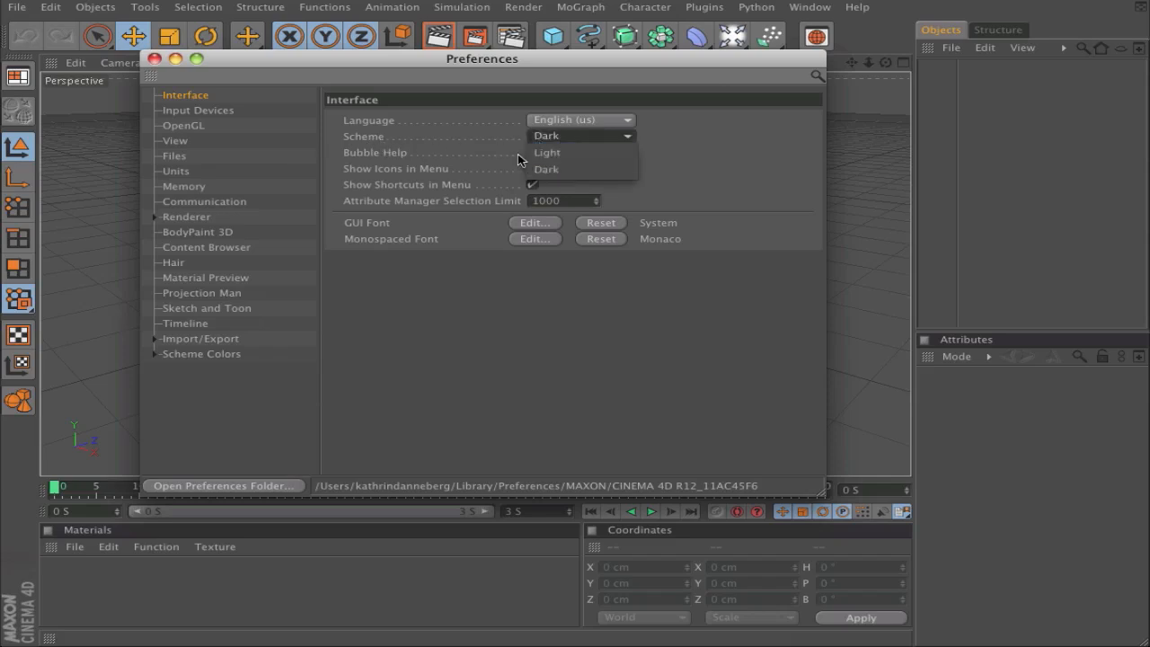
{"action": "left_click", "coordinate": [546, 169]}
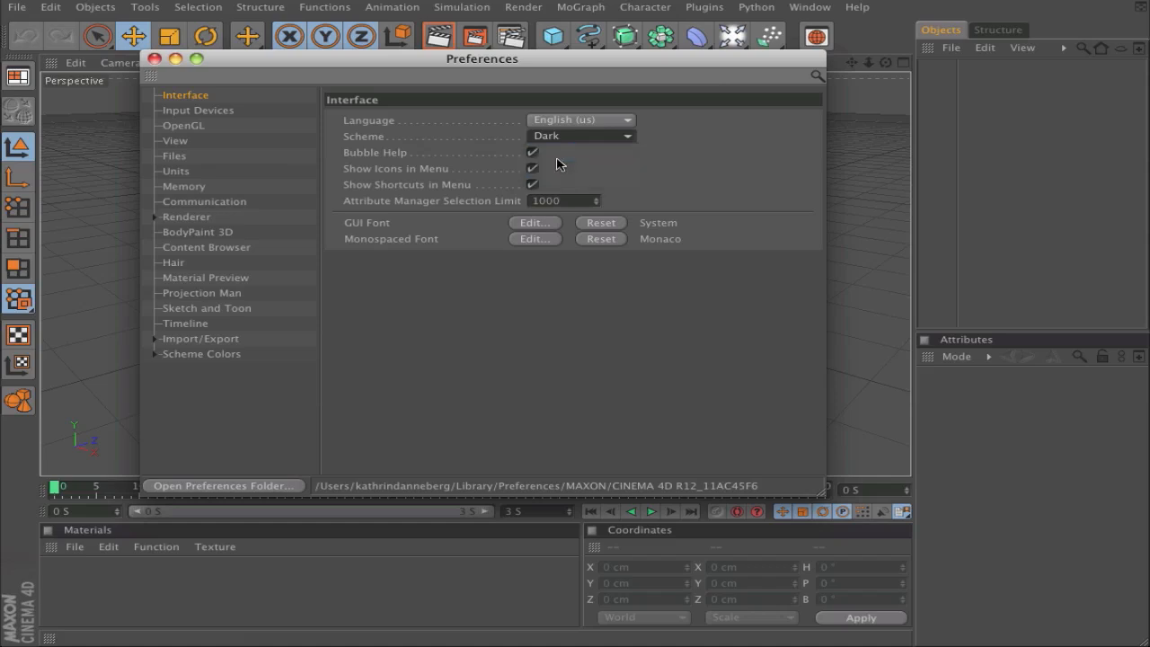
{"action": "left_click", "coordinate": [579, 137]}
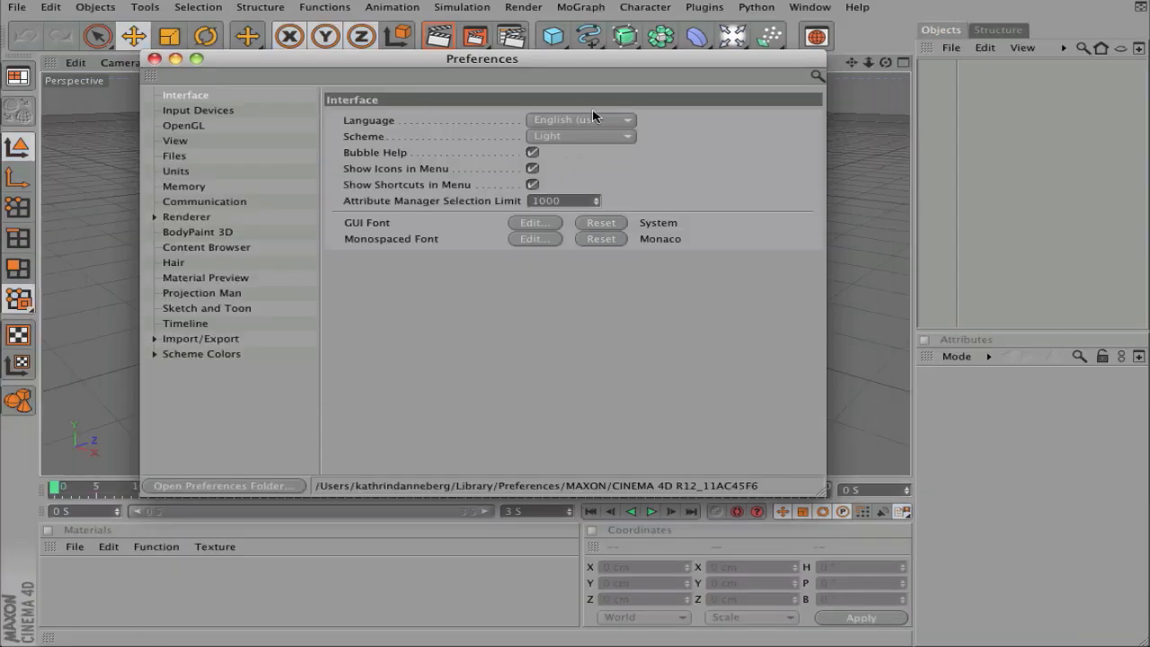
{"action": "left_click", "coordinate": [155, 58]}
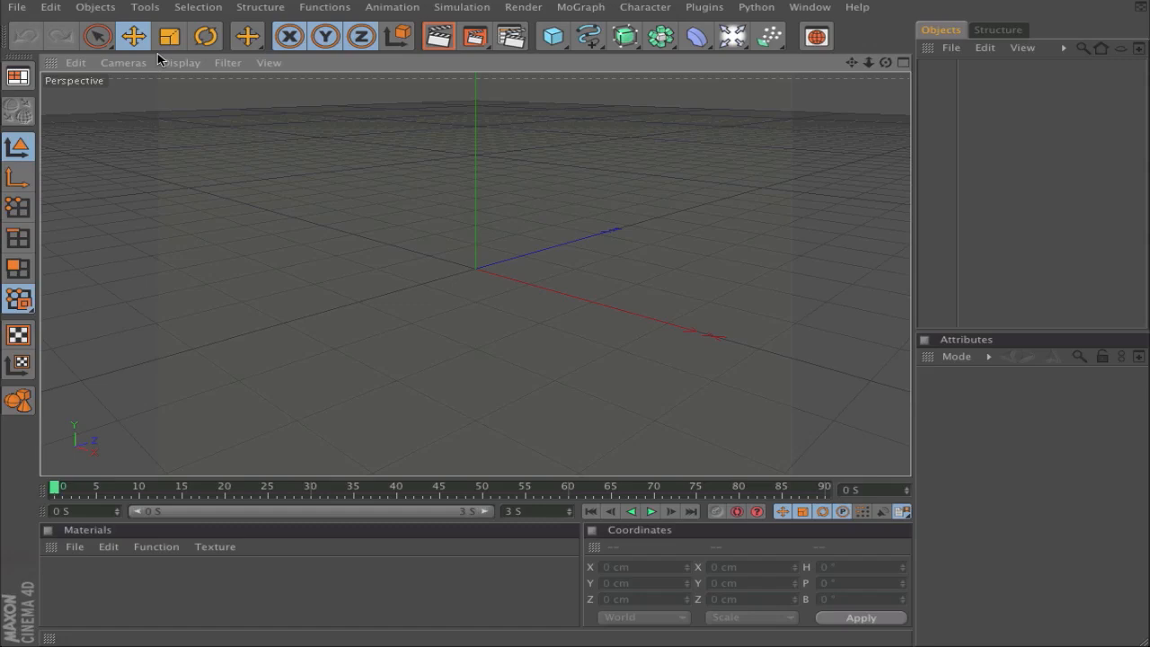
{"action": "mouse_move", "coordinate": [878, 57]}
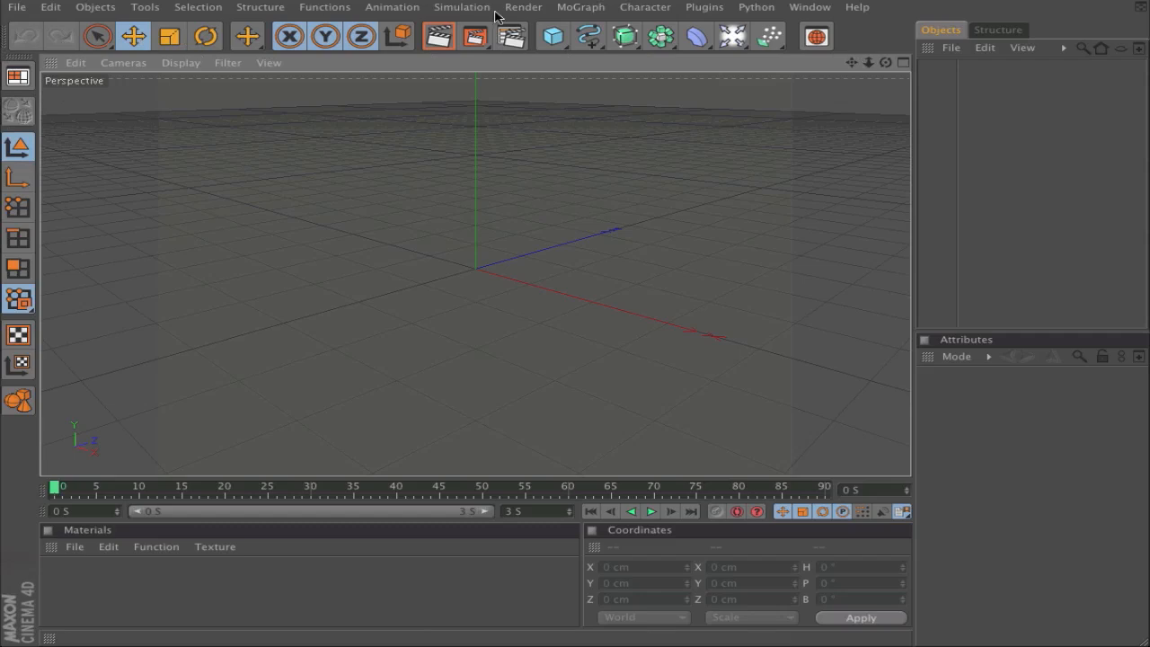
{"action": "mouse_move", "coordinate": [453, 14]}
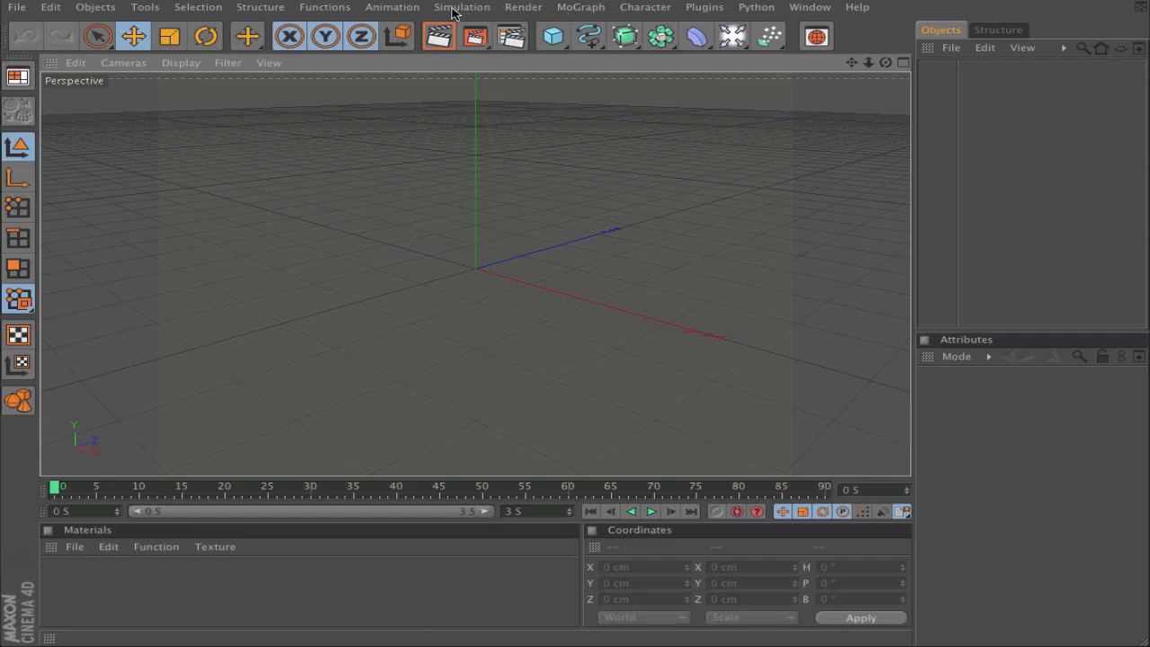
{"action": "mouse_move", "coordinate": [463, 13]}
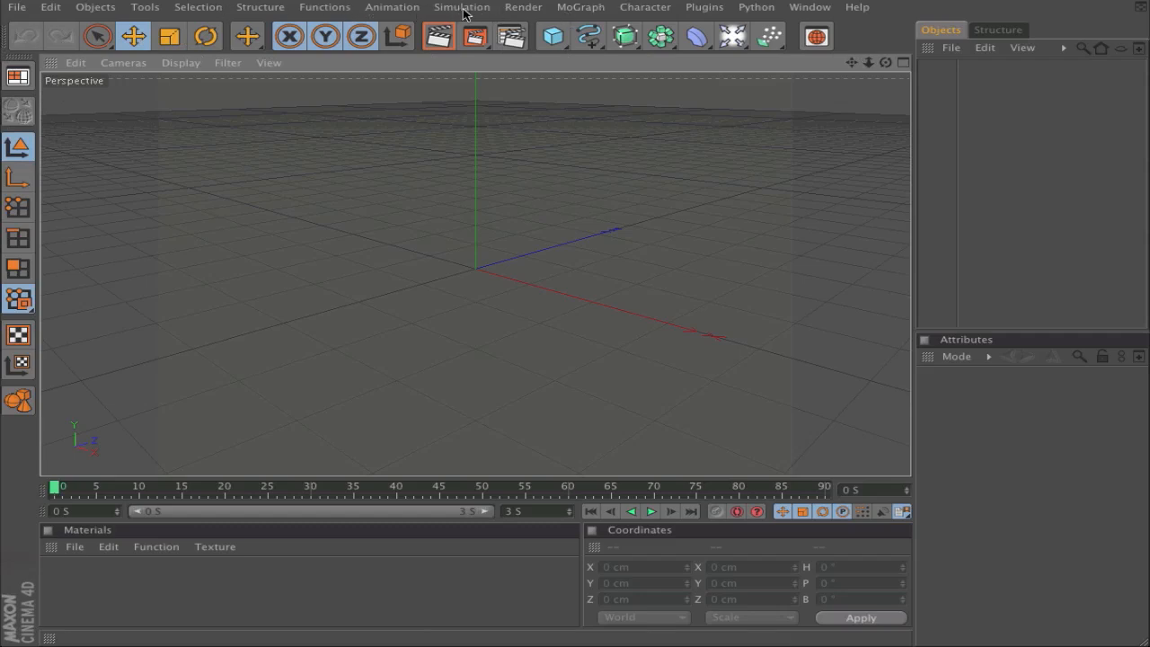
{"action": "left_click", "coordinate": [462, 7]}
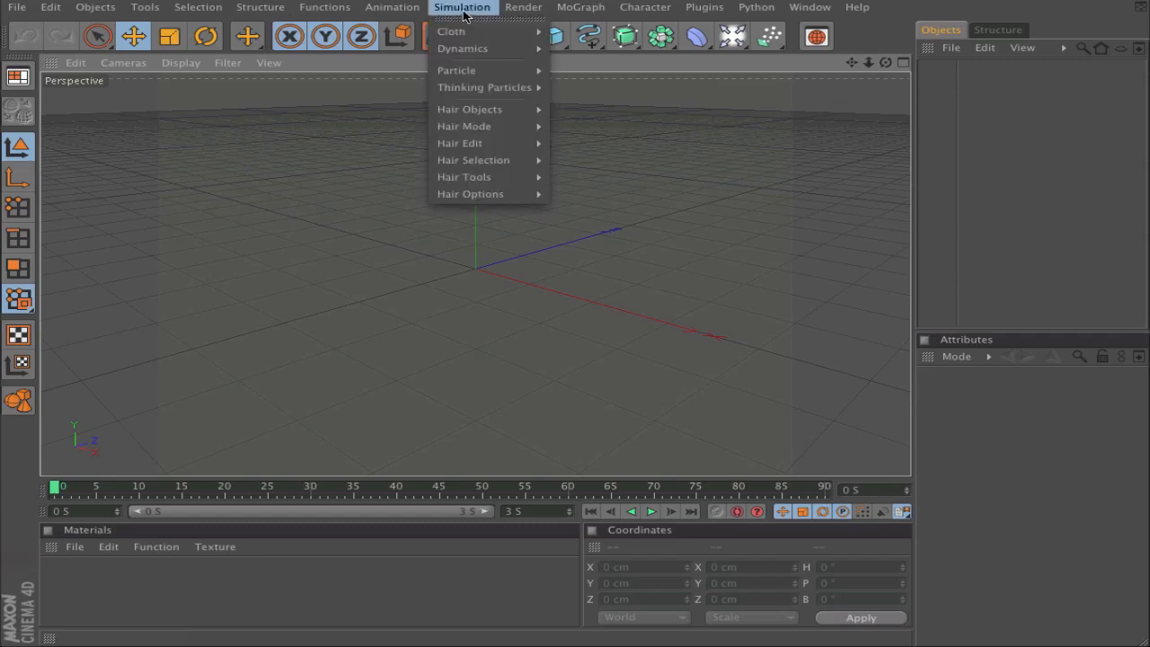
{"action": "mouse_move", "coordinate": [464, 48]}
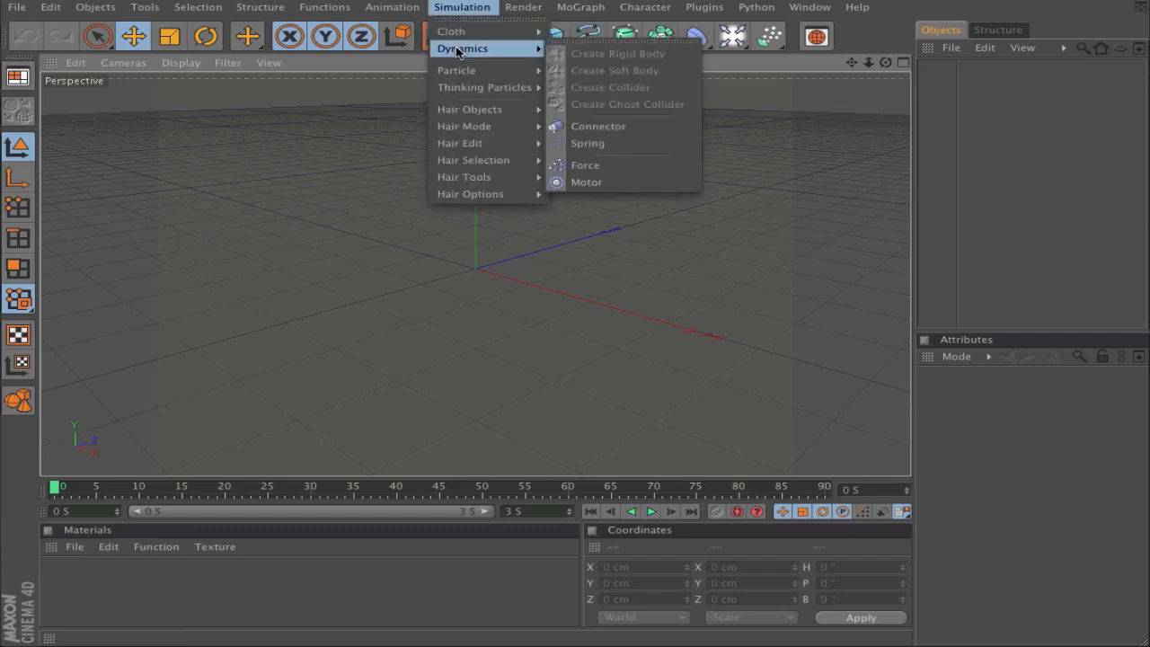
{"action": "mouse_move", "coordinate": [618, 54]}
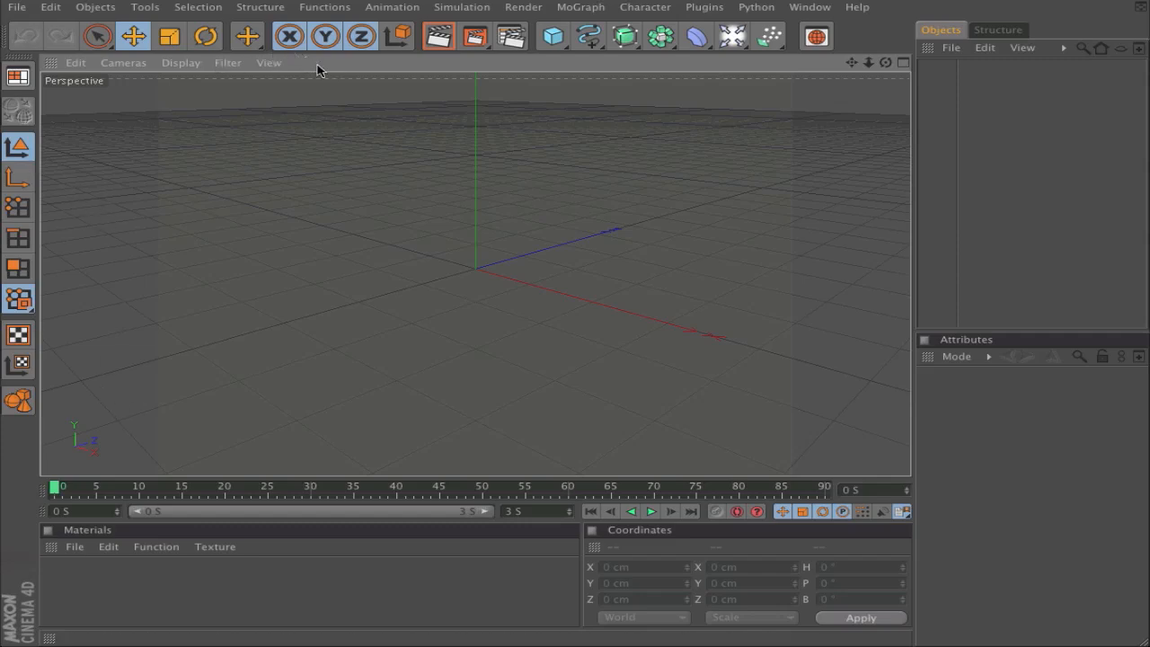
{"action": "mouse_move", "coordinate": [327, 64]}
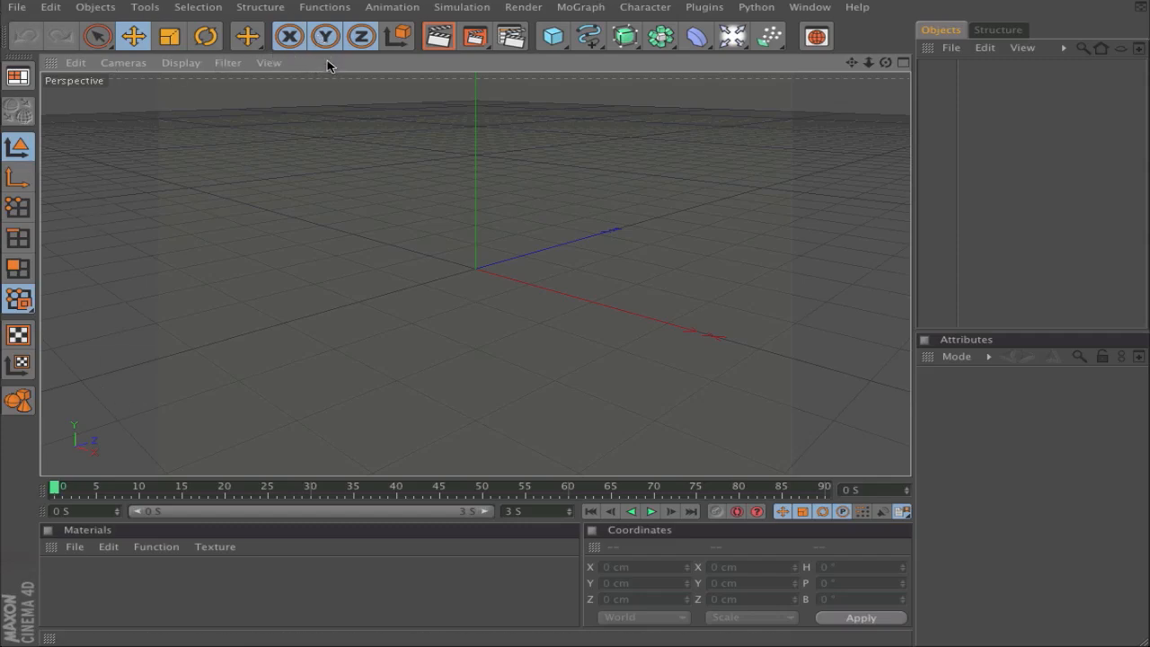
Create a New Palette from the viewport's window menu to dock above the viewport
{"action": "left_click", "coordinate": [52, 61]}
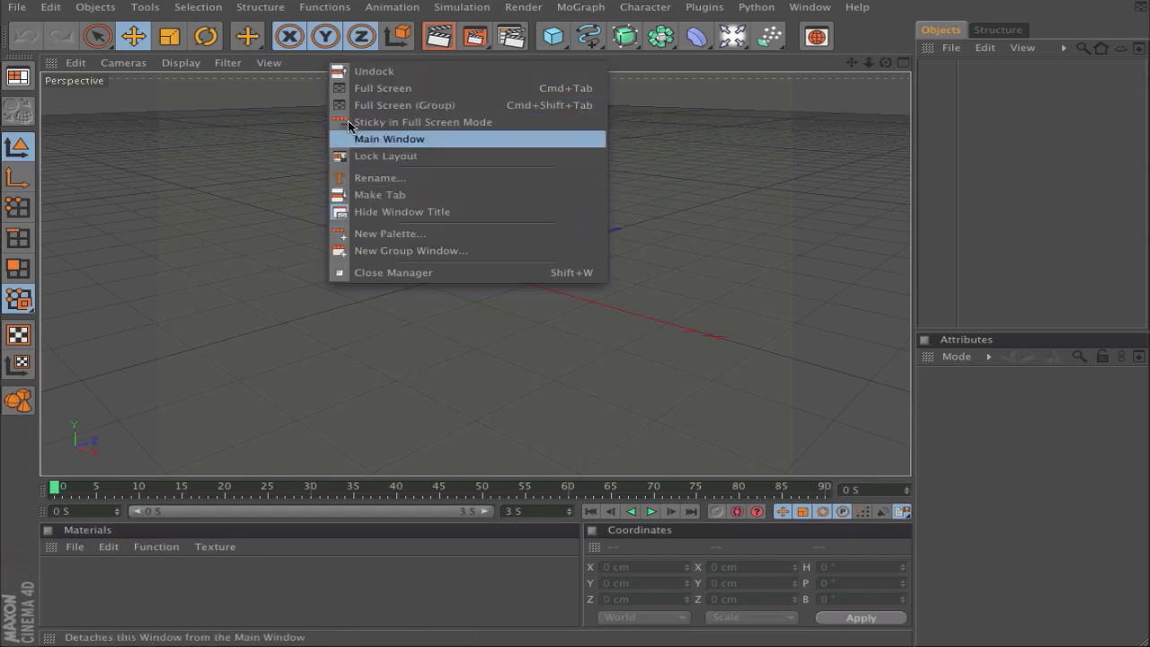
{"action": "mouse_move", "coordinate": [244, 352]}
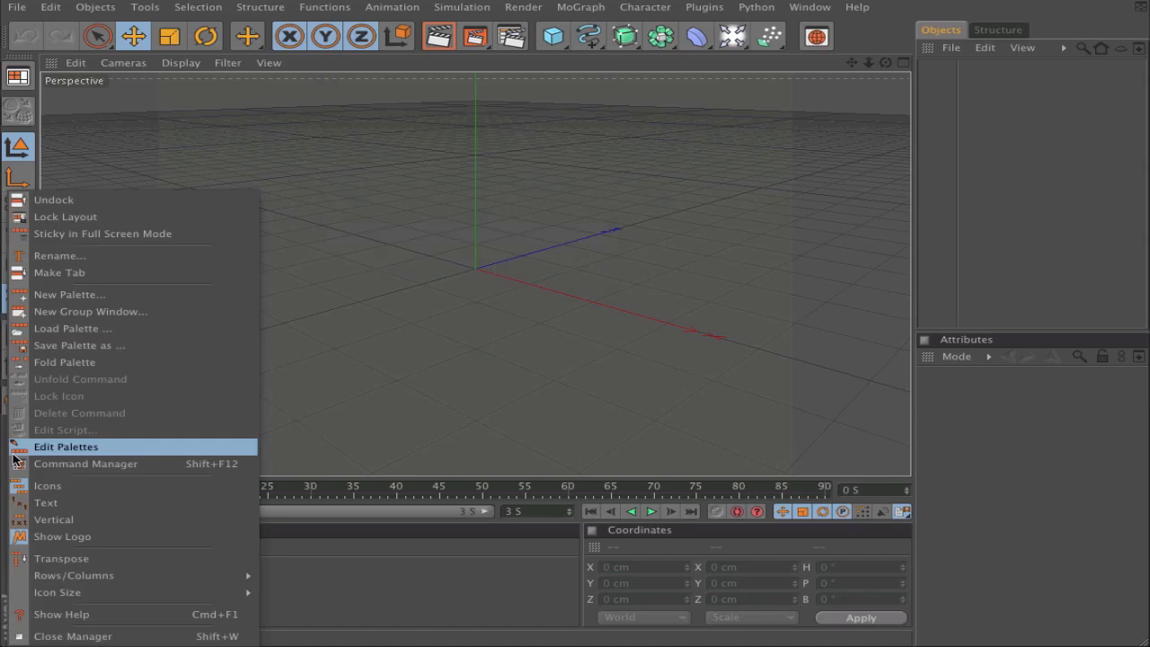
{"action": "mouse_move", "coordinate": [140, 216]}
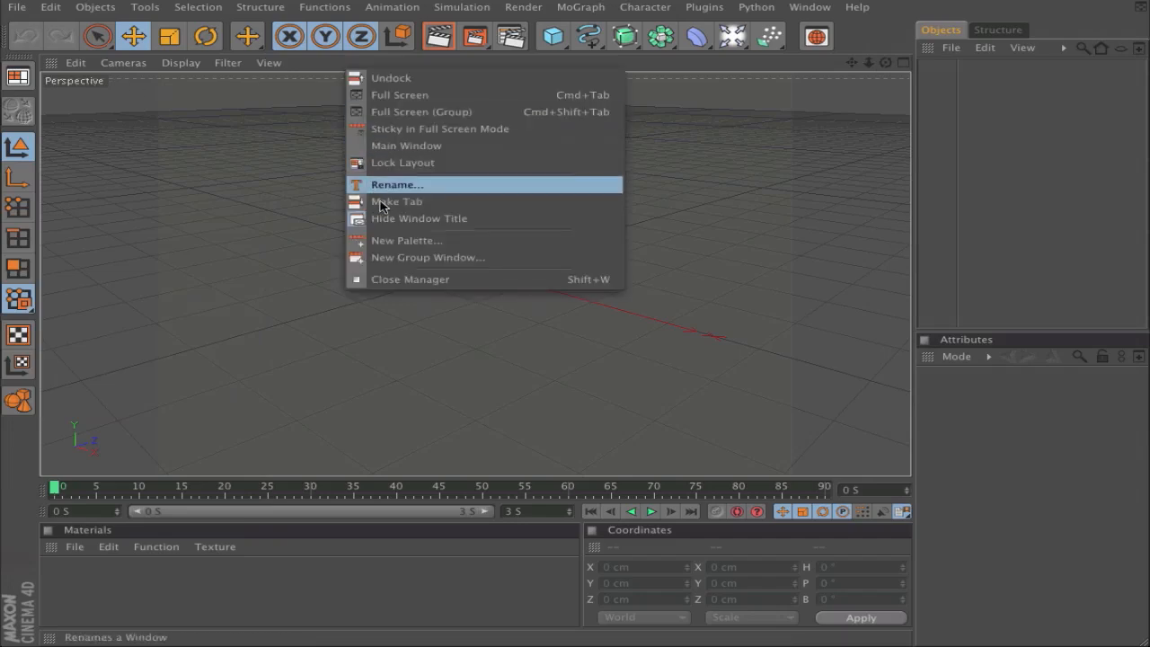
{"action": "left_click", "coordinate": [406, 240]}
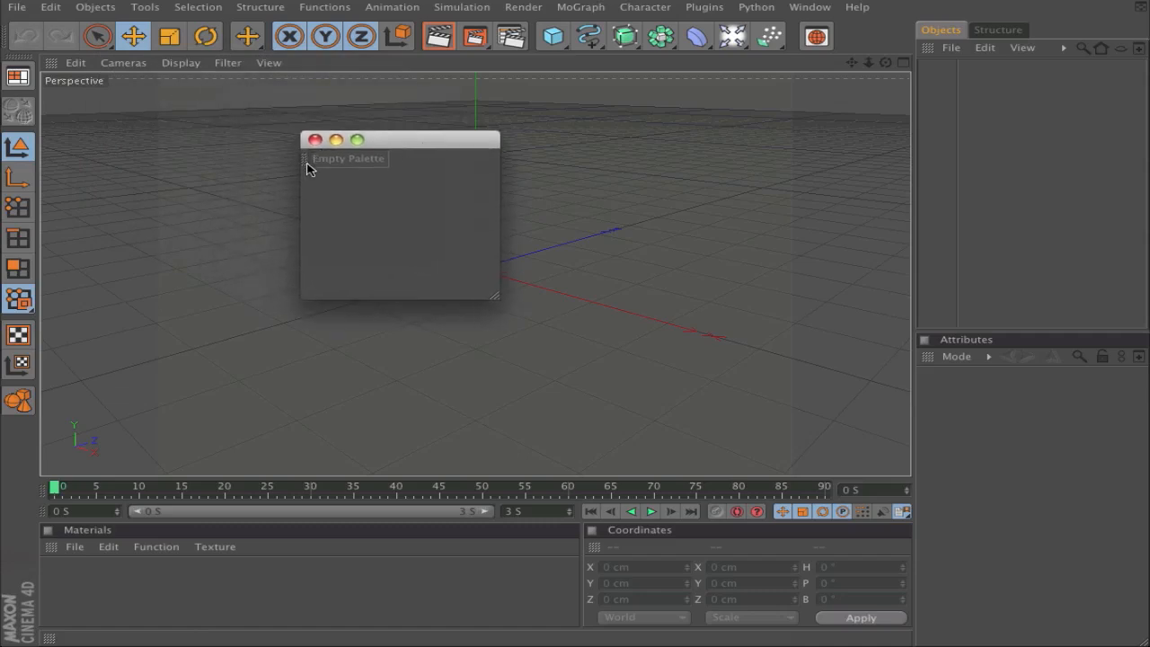
{"action": "mouse_move", "coordinate": [417, 14]}
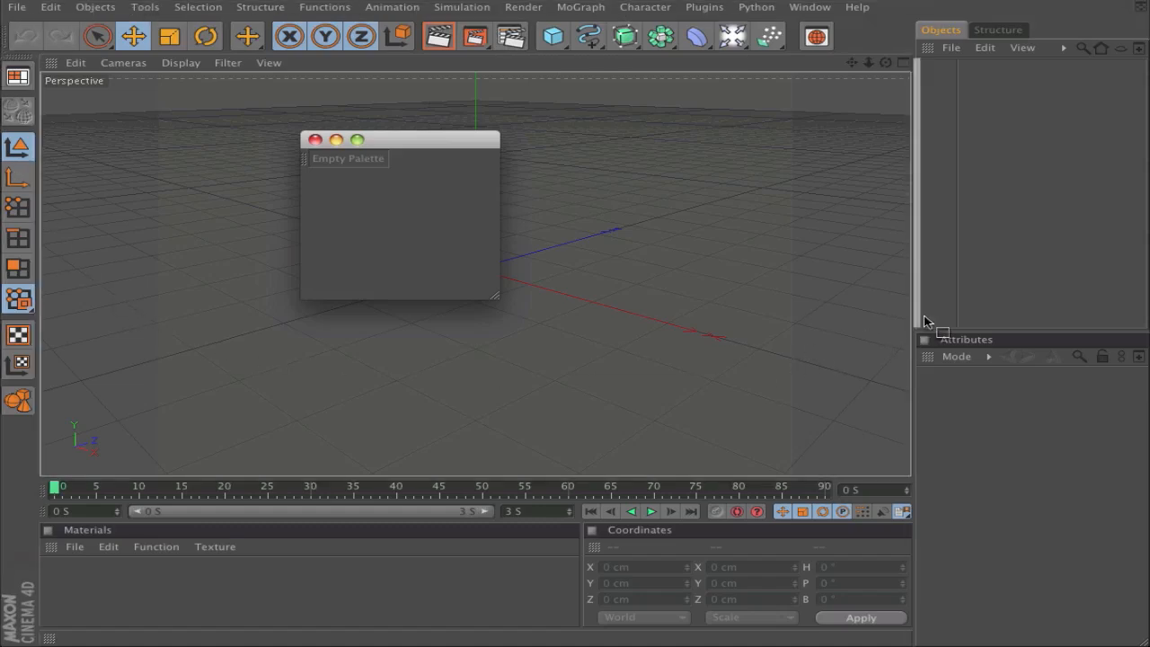
{"action": "mouse_move", "coordinate": [912, 248]}
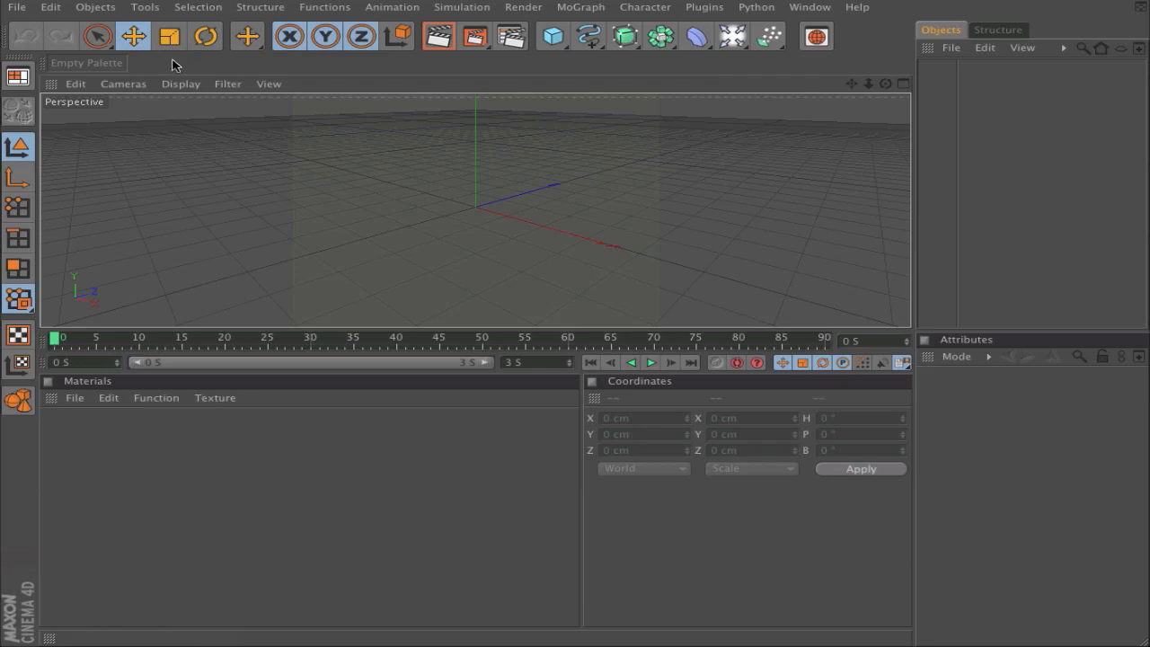
Open the Command Manager from the docked palette and browse the Simulation > Dynamics commands
{"action": "left_click", "coordinate": [173, 68]}
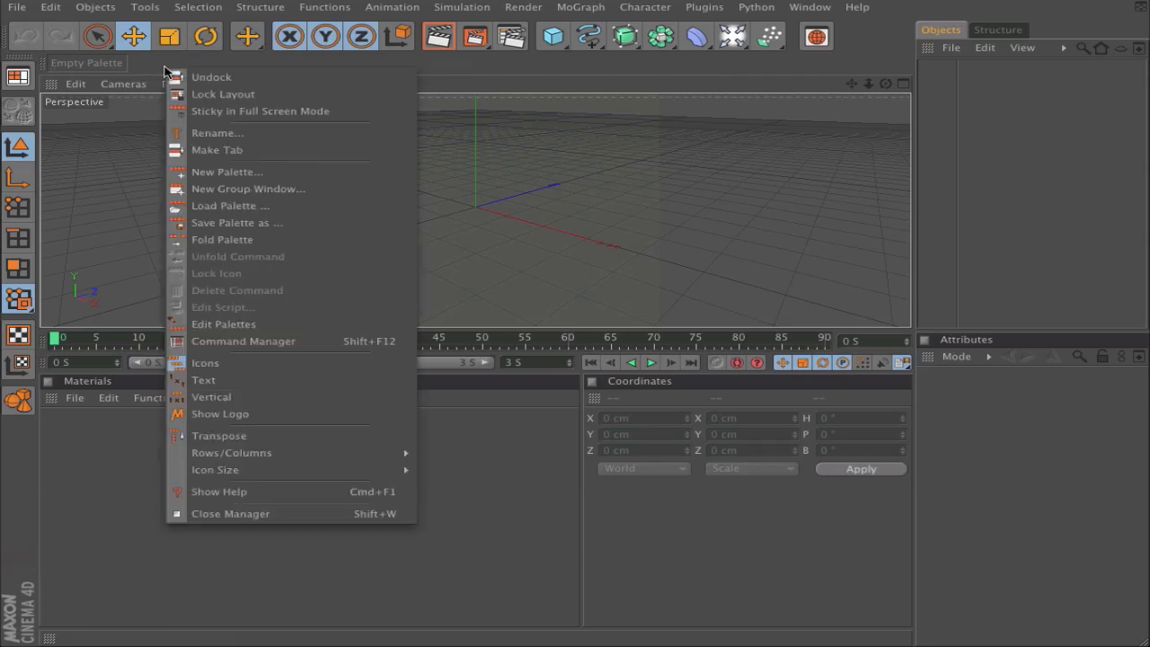
{"action": "mouse_move", "coordinate": [242, 341]}
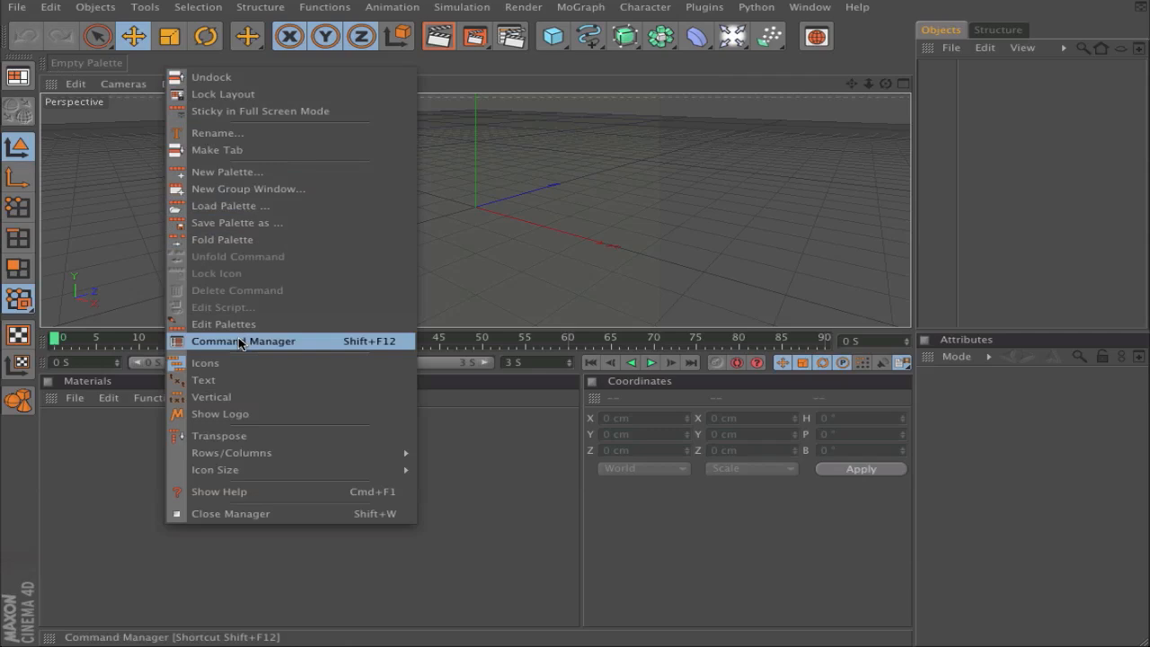
{"action": "left_click", "coordinate": [242, 341]}
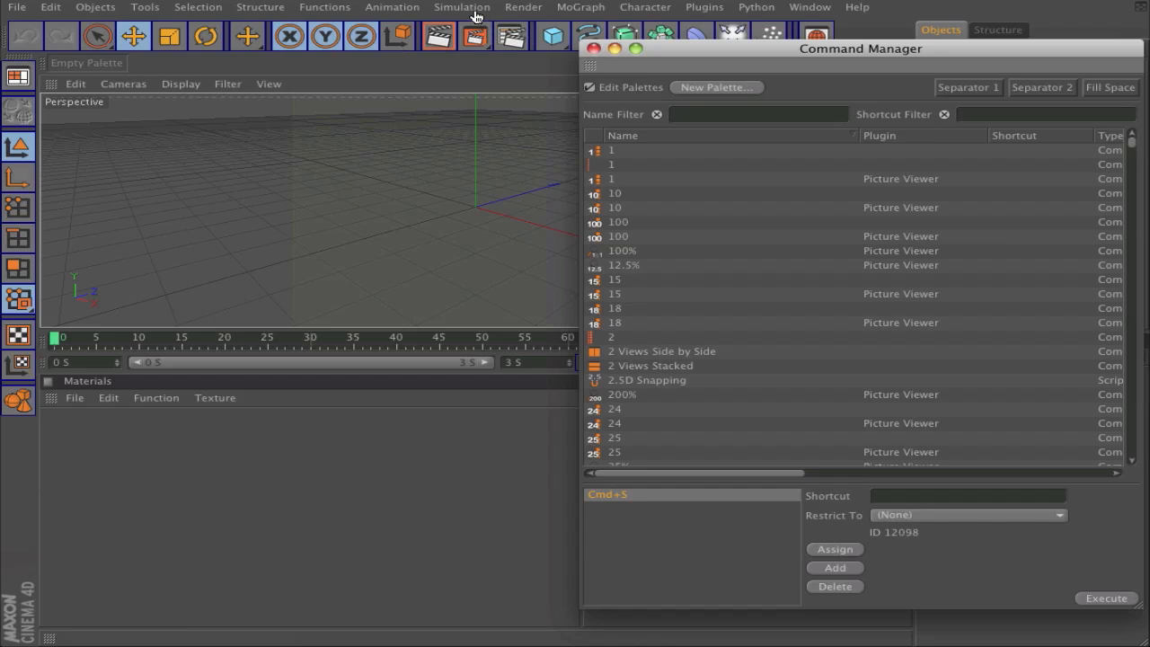
{"action": "left_click", "coordinate": [462, 7]}
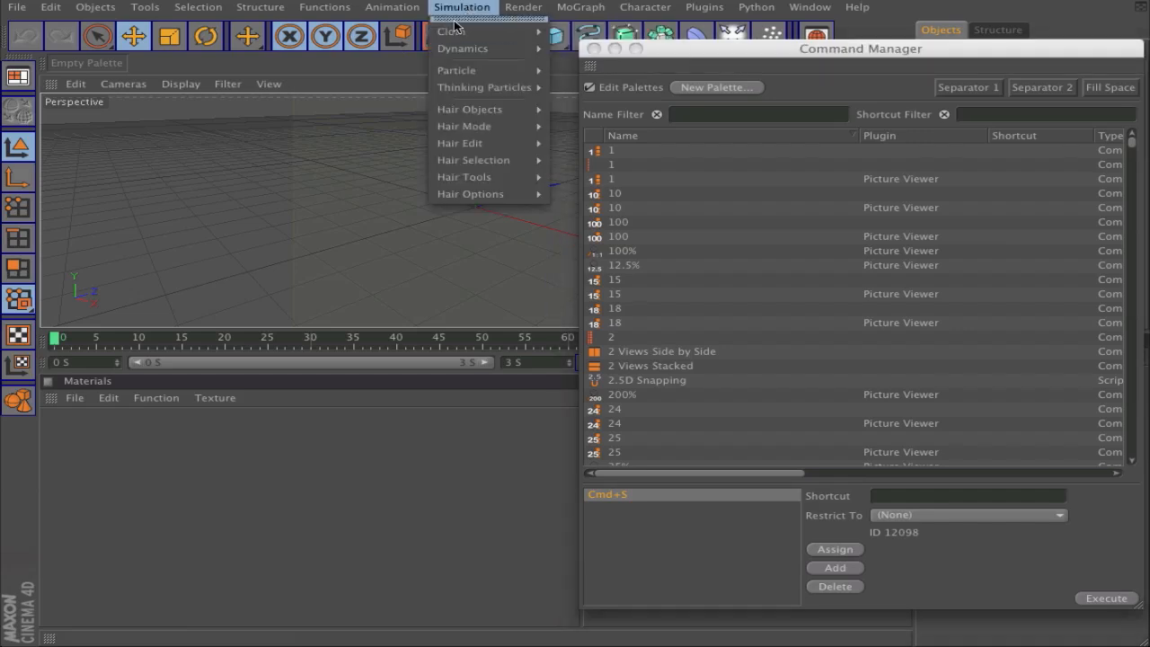
{"action": "mouse_move", "coordinate": [463, 49]}
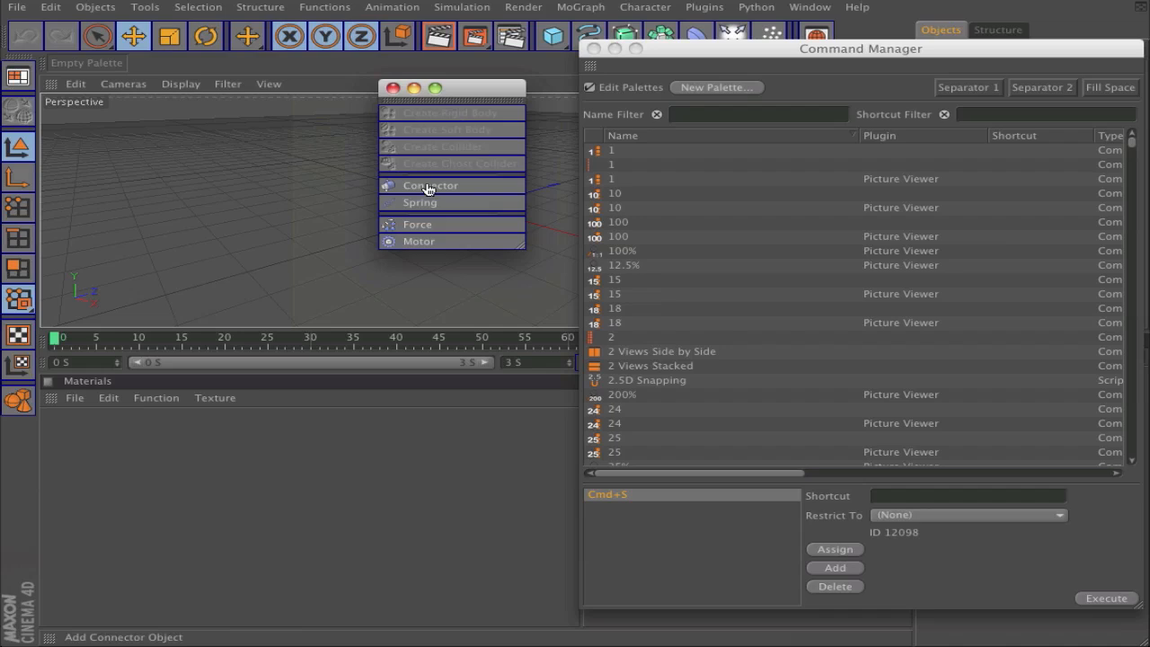
{"action": "mouse_move", "coordinate": [435, 113]}
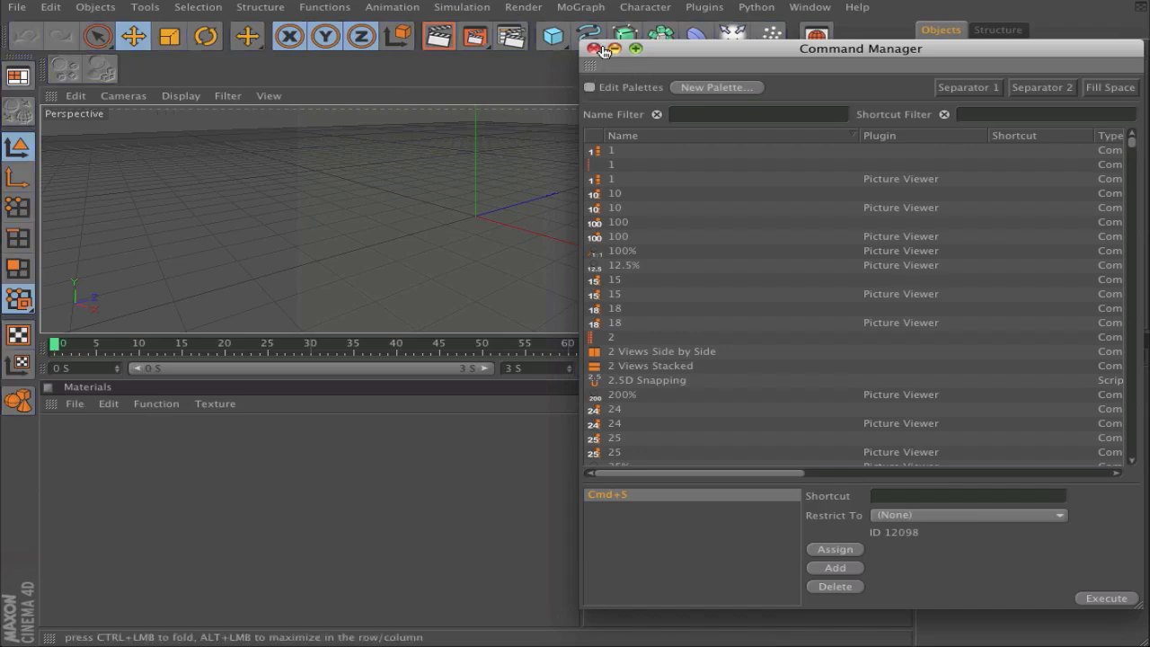
Filter commands by name 'motext' and add MoText to the docked palette
{"action": "left_click", "coordinate": [758, 115]}
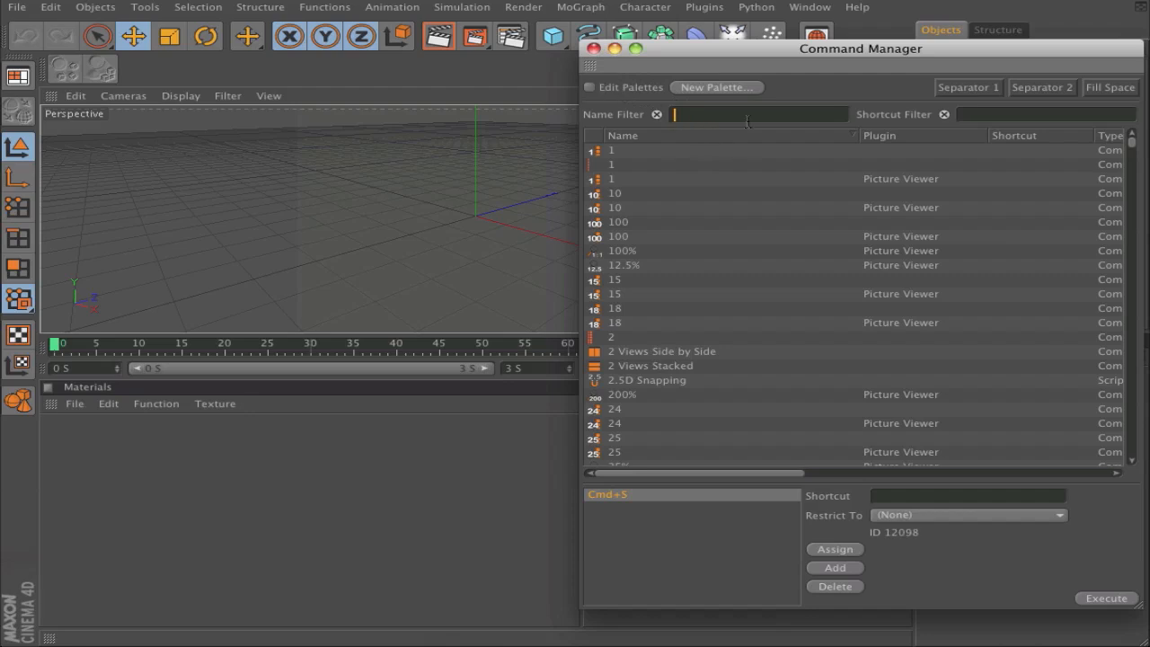
{"action": "type", "text": "motext"}
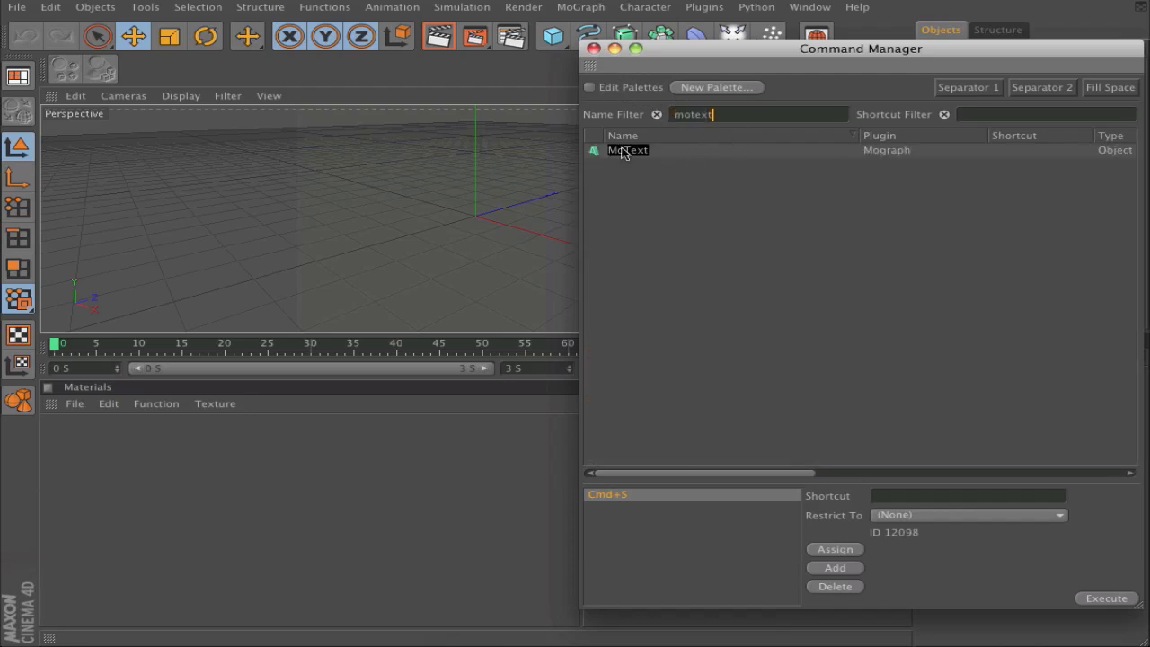
{"action": "left_click", "coordinate": [627, 151]}
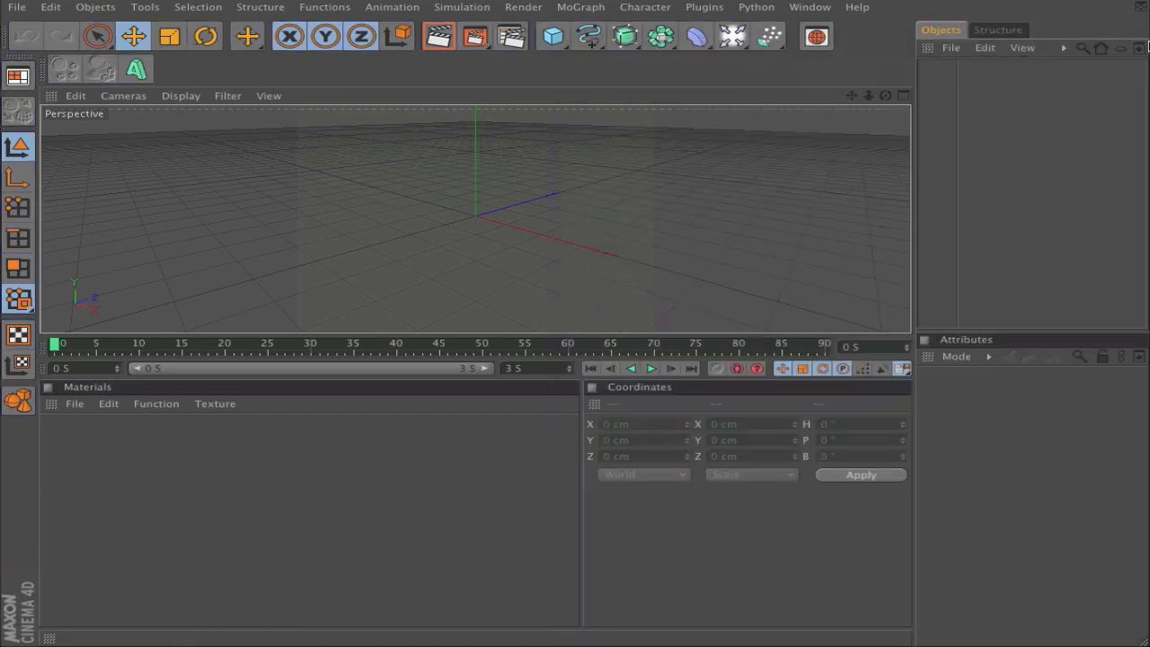
{"action": "mouse_move", "coordinate": [916, 81]}
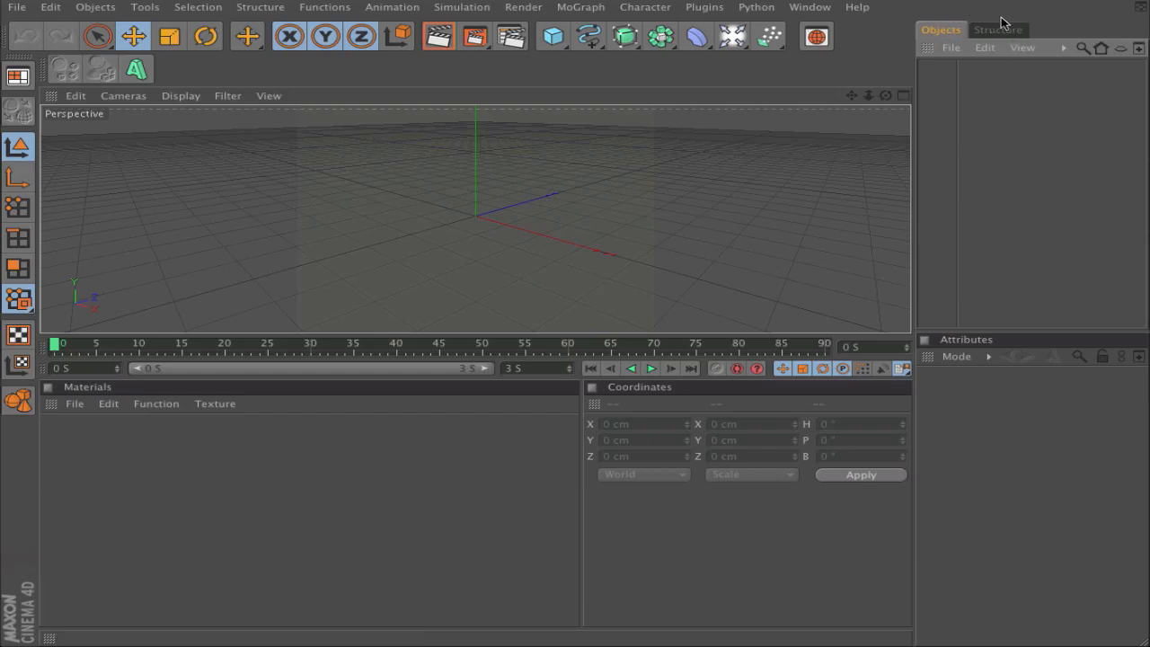
{"action": "mouse_move", "coordinate": [816, 36]}
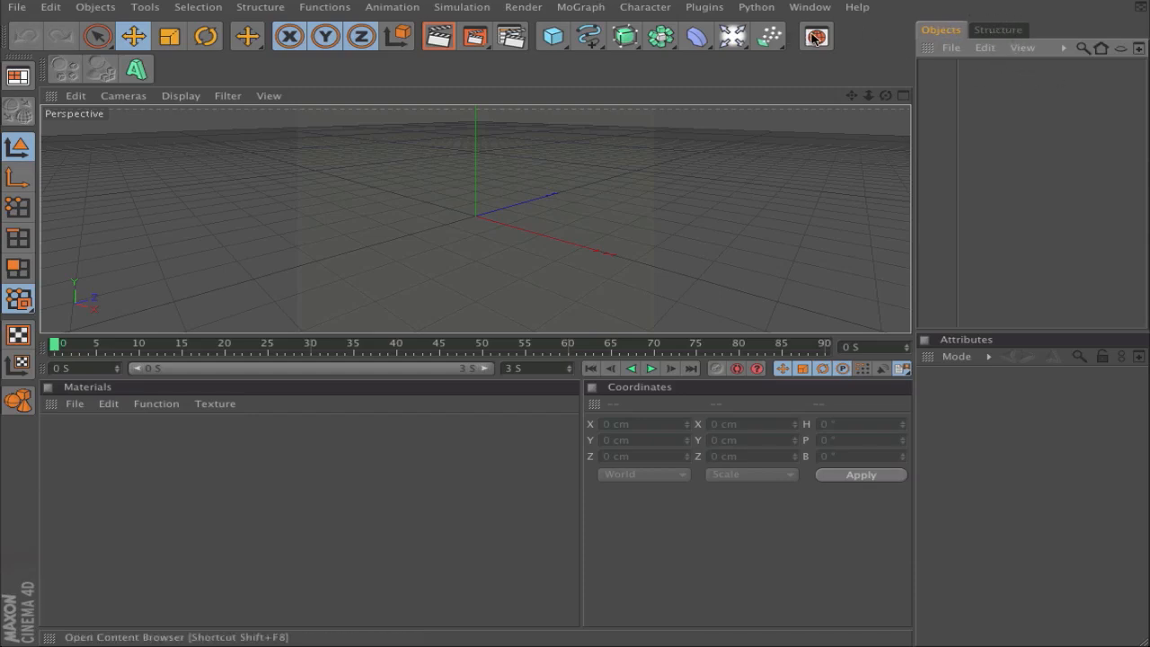
View the Objects and Structure managers, then bring the Content Browser tab to front
{"action": "left_click", "coordinate": [815, 36]}
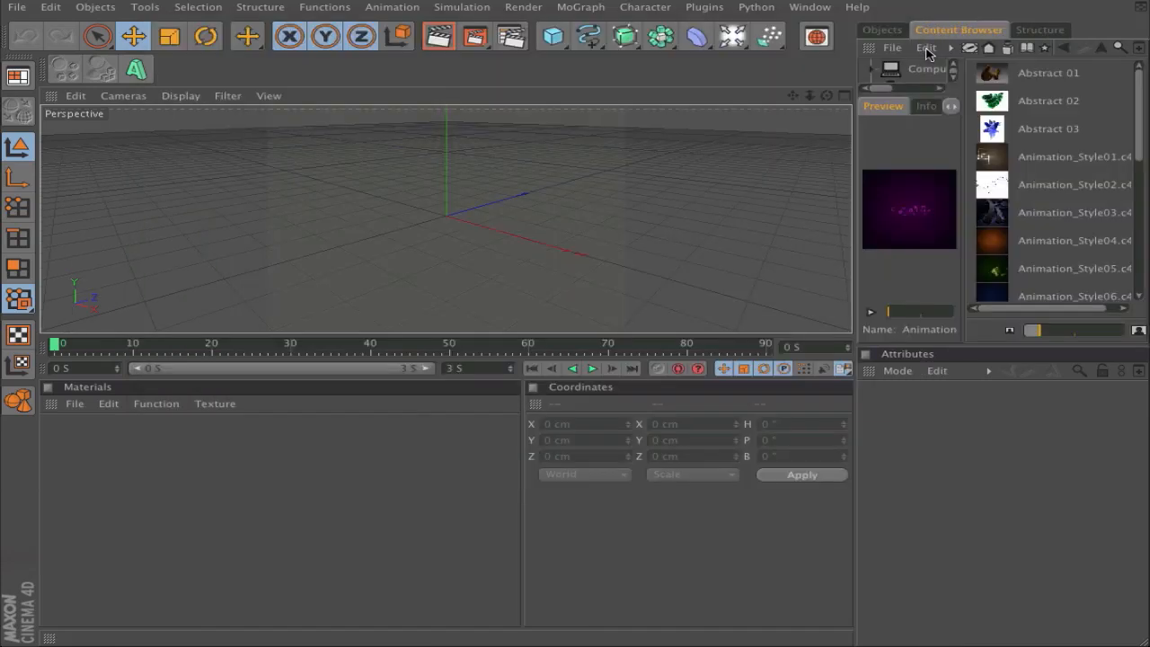
{"action": "left_click", "coordinate": [880, 29]}
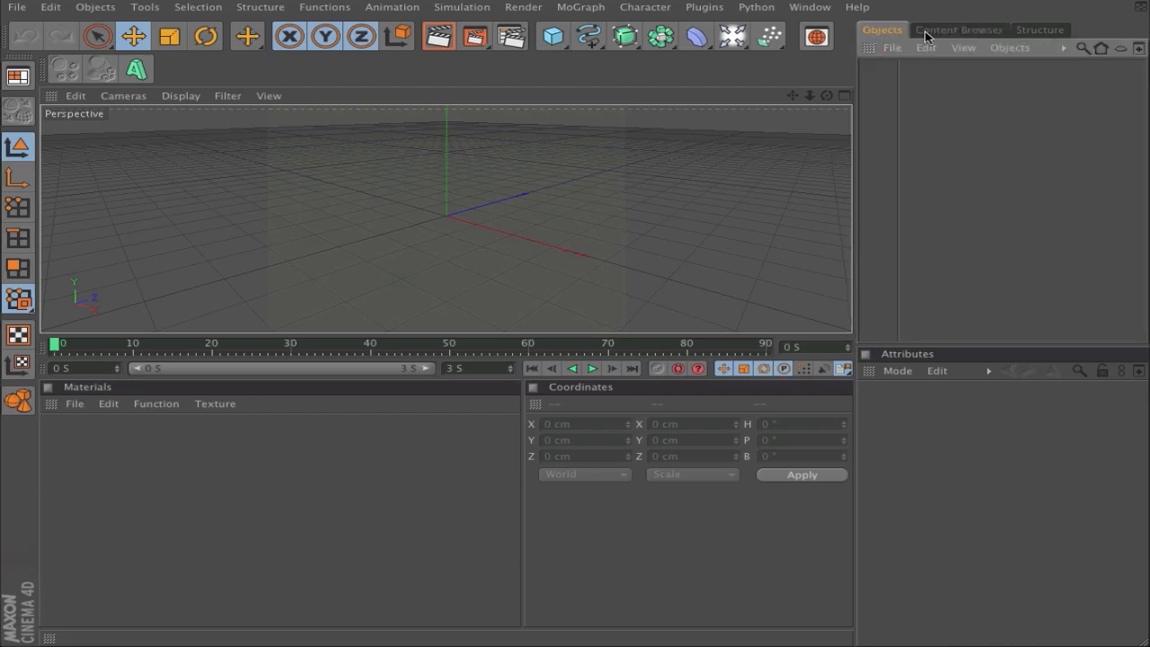
{"action": "left_click", "coordinate": [1039, 28]}
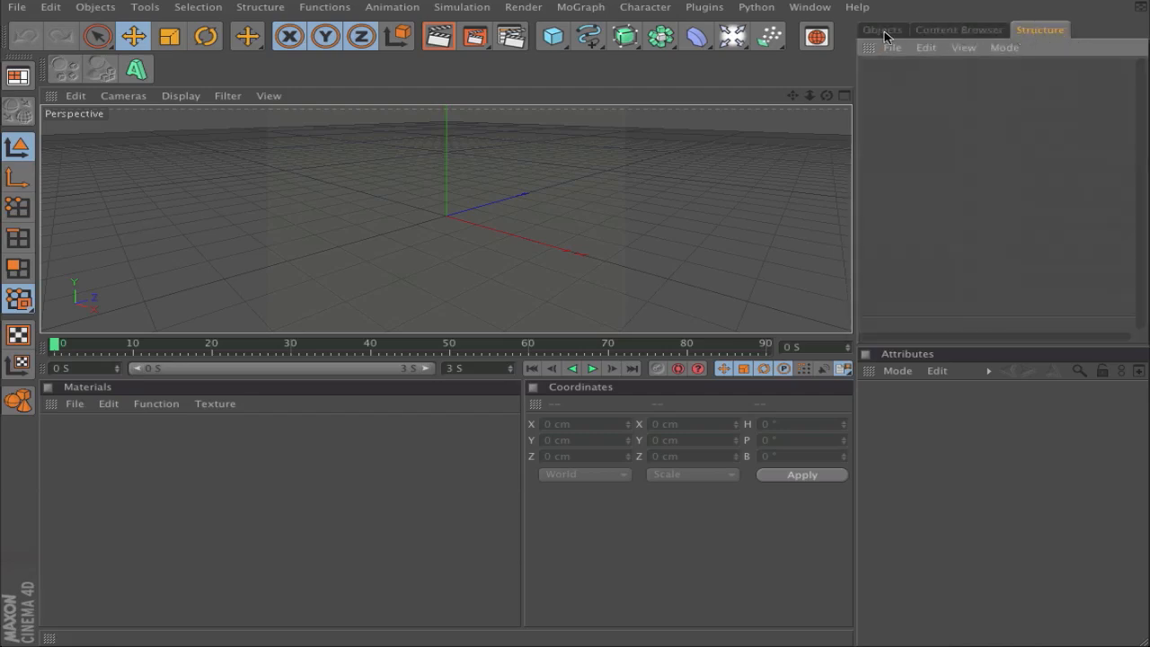
{"action": "left_click", "coordinate": [957, 29]}
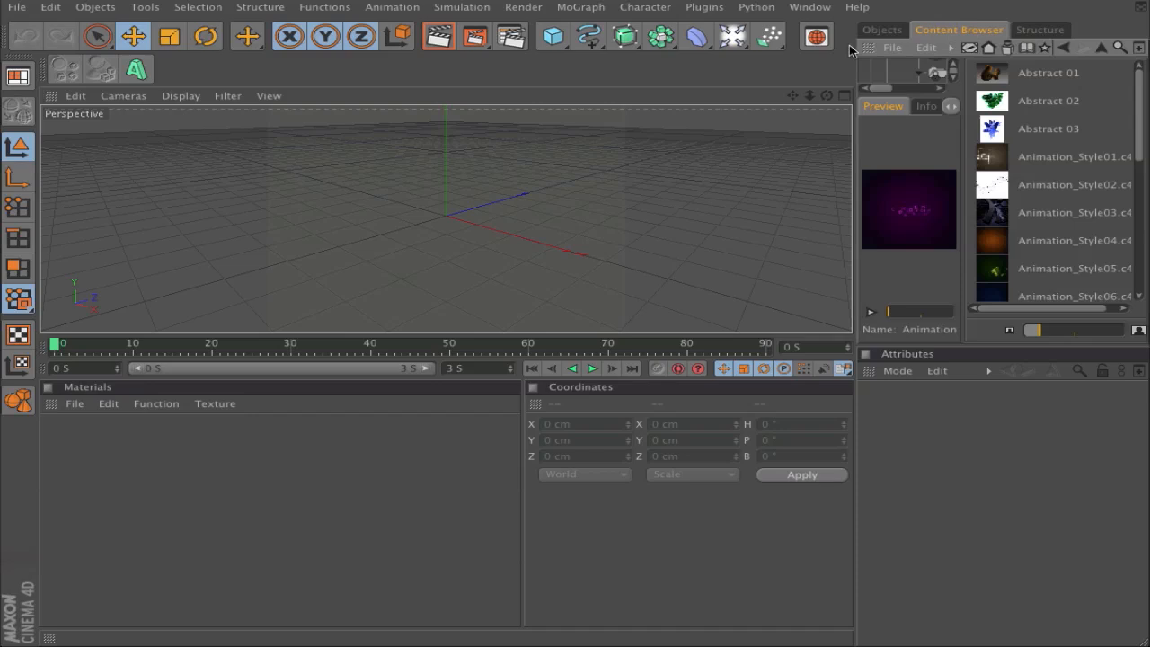
{"action": "mouse_move", "coordinate": [859, 61]}
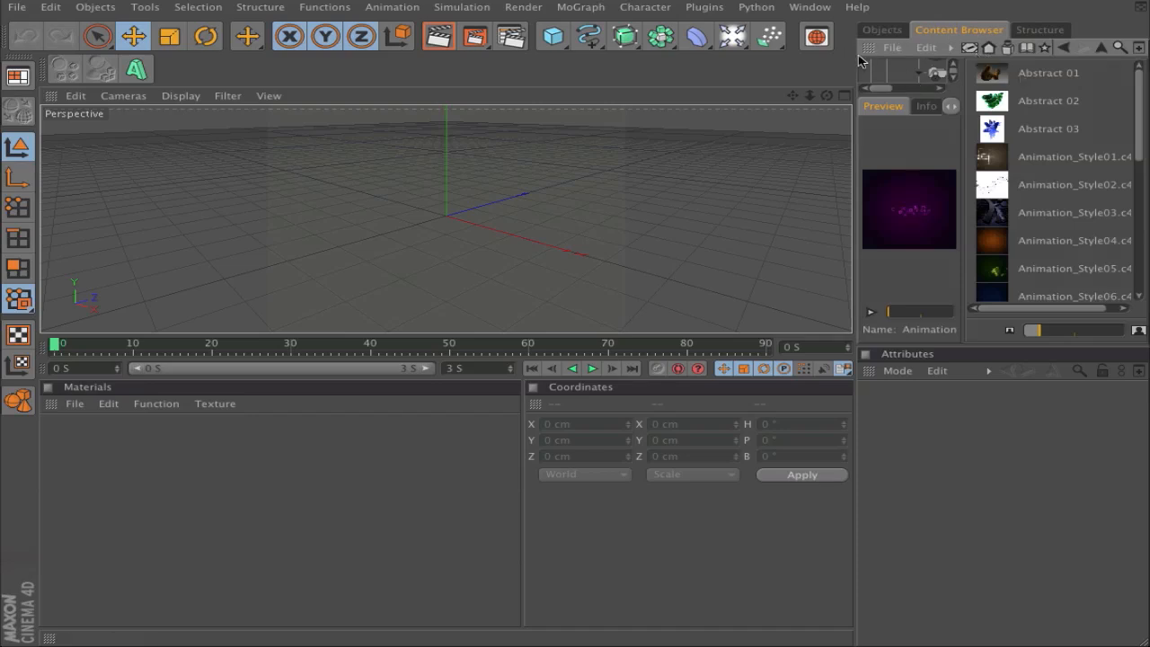
Open the Content Browser panel's window options menu to close the unused manager
{"action": "left_click", "coordinate": [868, 47]}
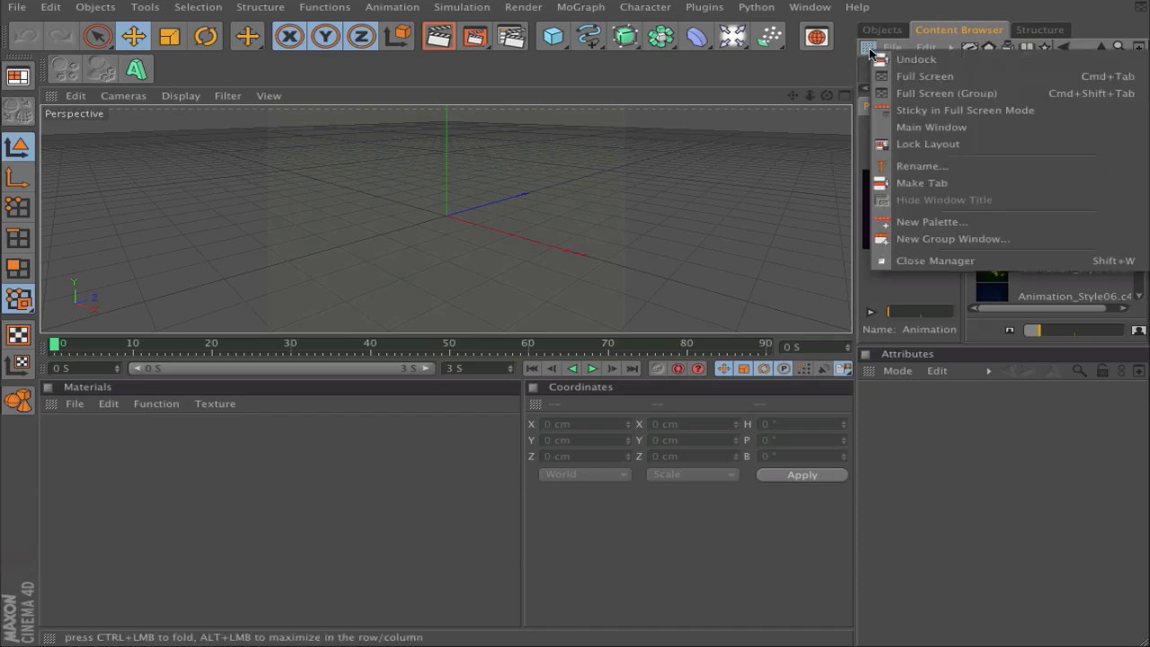
{"action": "mouse_move", "coordinate": [935, 261]}
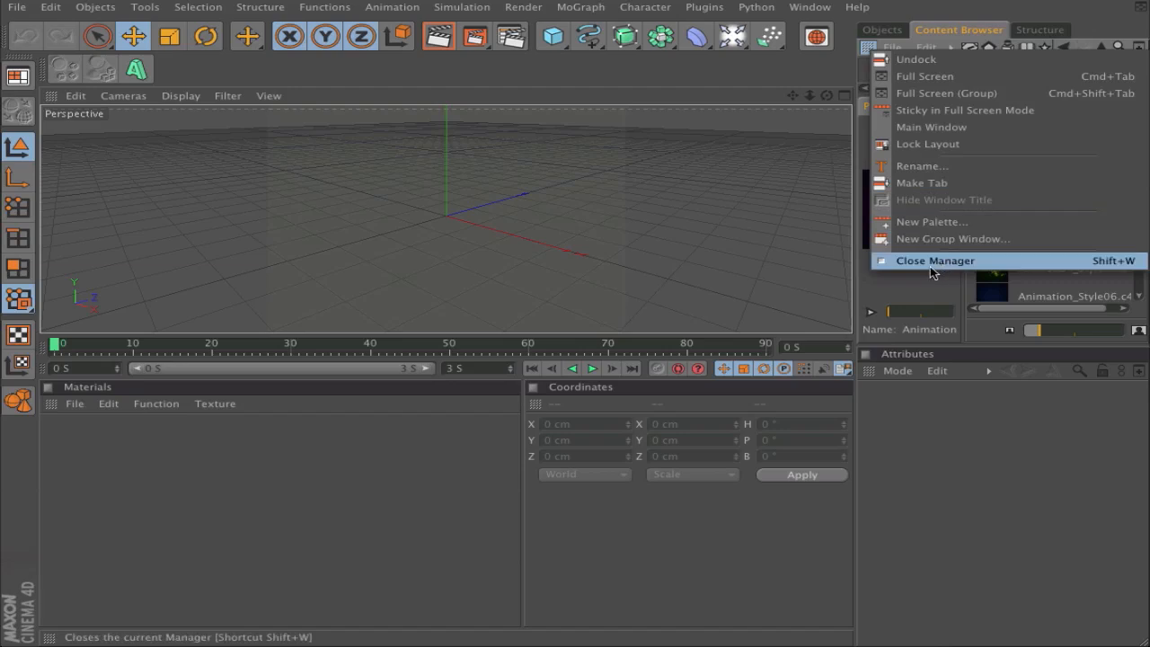
{"action": "mouse_move", "coordinate": [968, 267]}
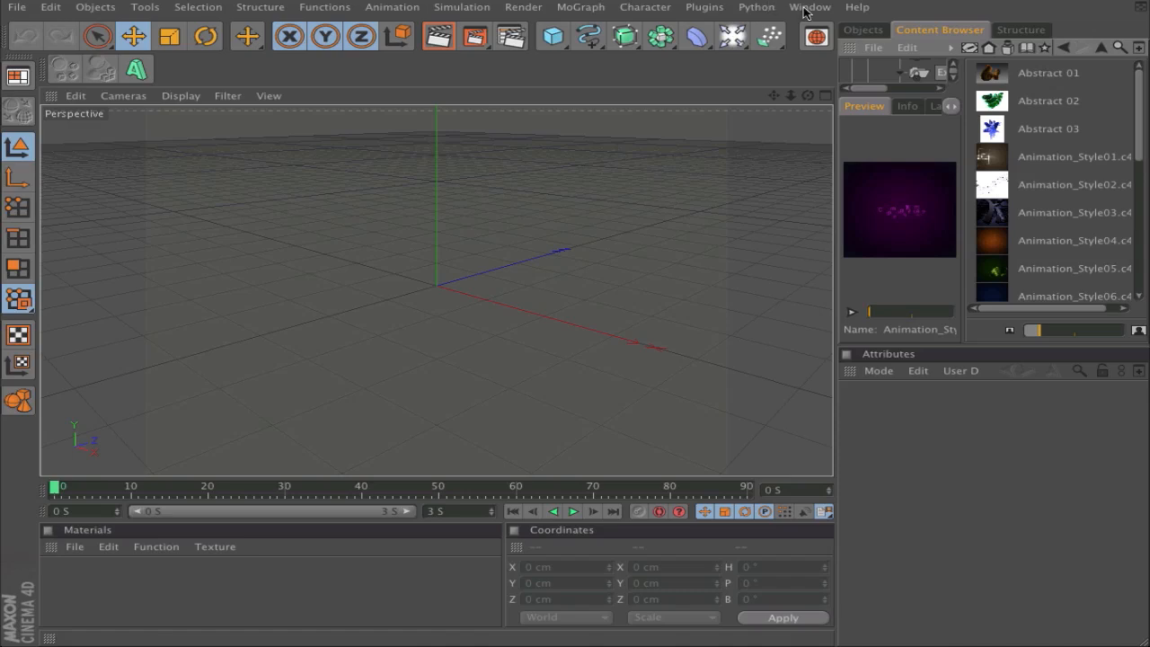
{"action": "left_click", "coordinate": [808, 8]}
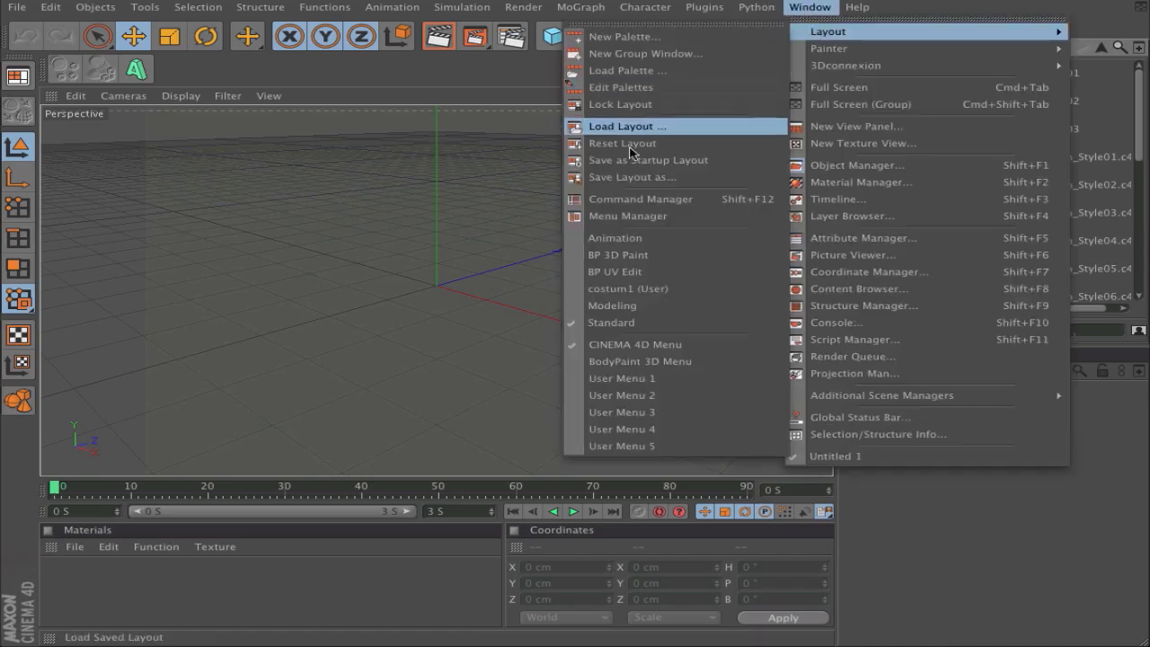
{"action": "left_click", "coordinate": [636, 178]}
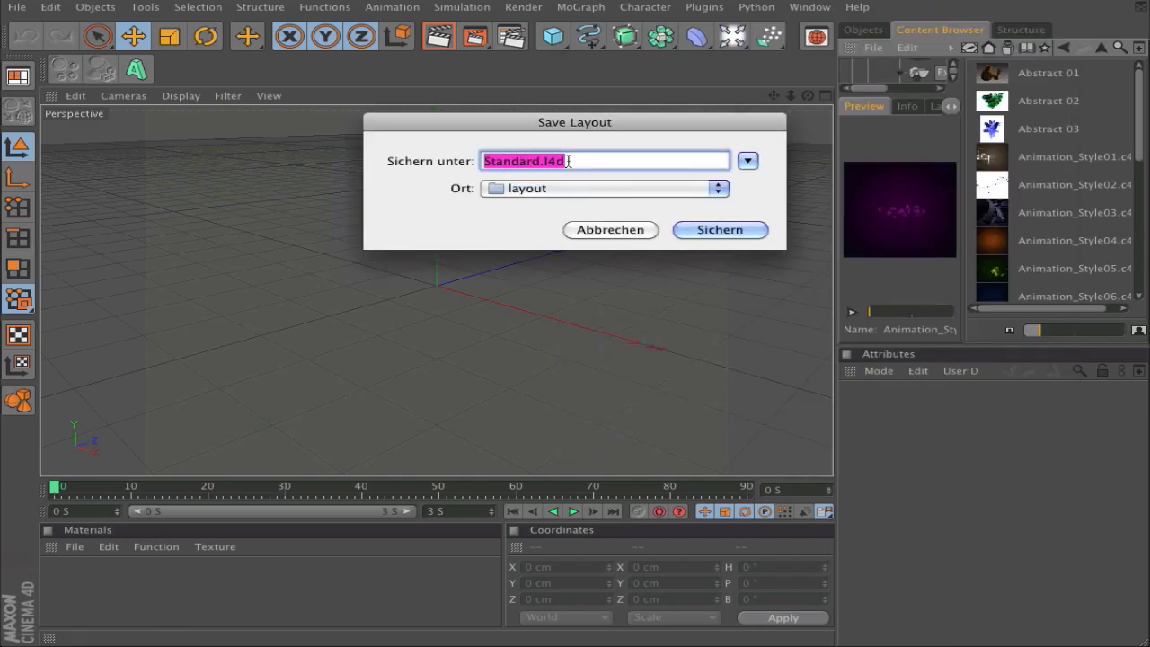
{"action": "mouse_move", "coordinate": [559, 226]}
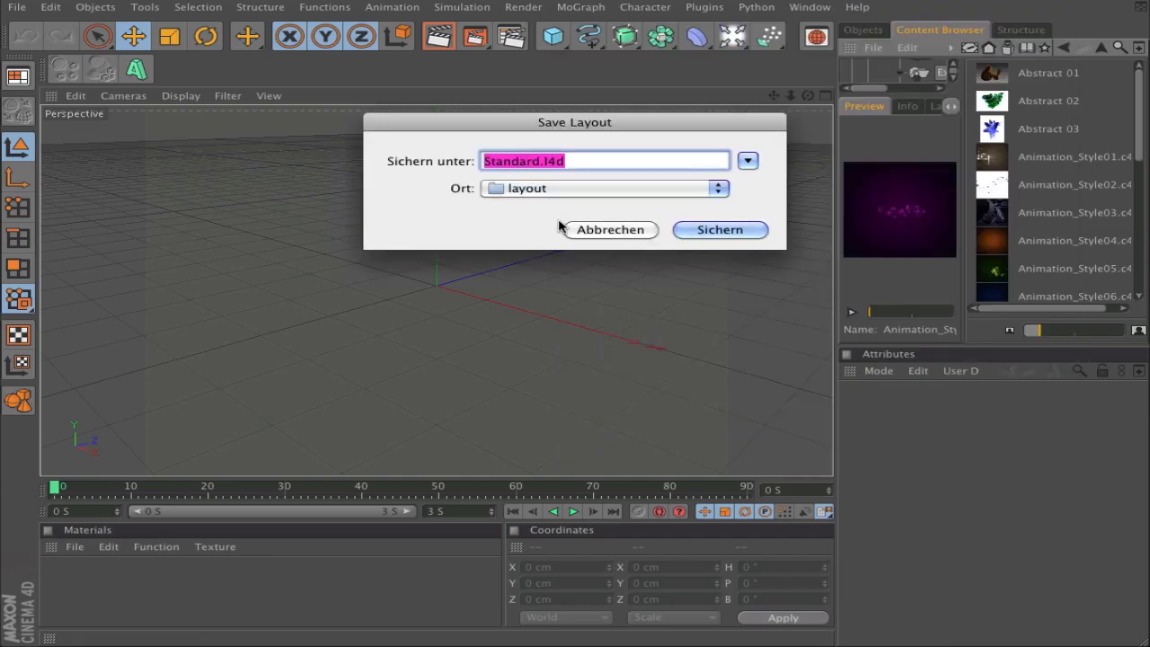
{"action": "left_click", "coordinate": [611, 230]}
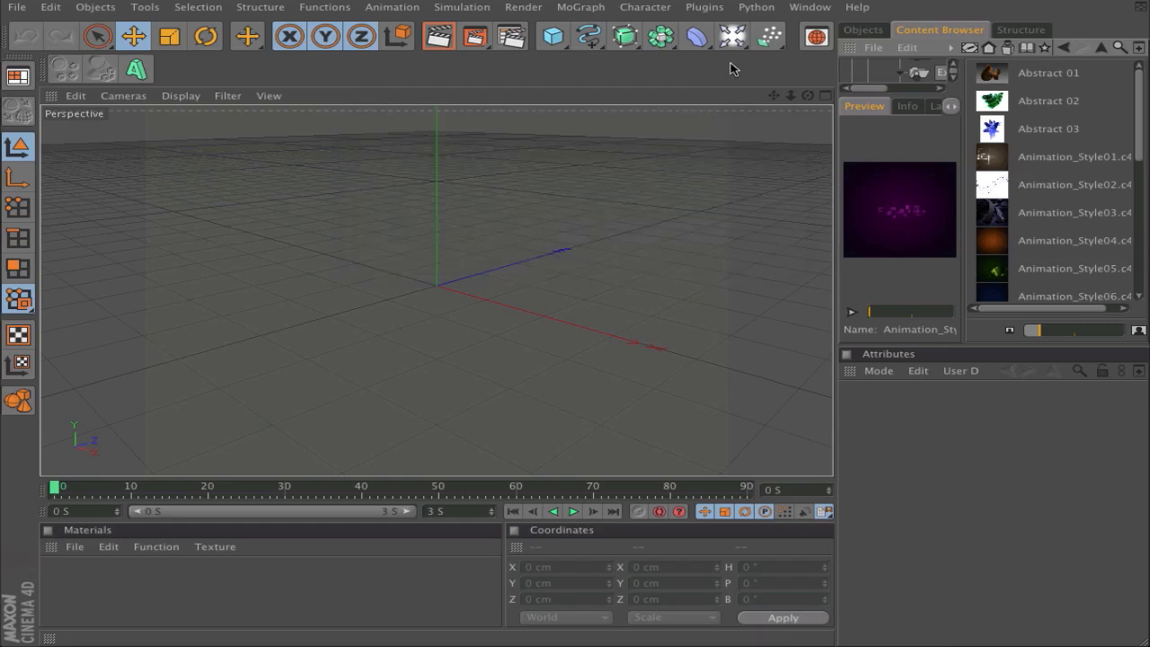
{"action": "mouse_move", "coordinate": [927, 103]}
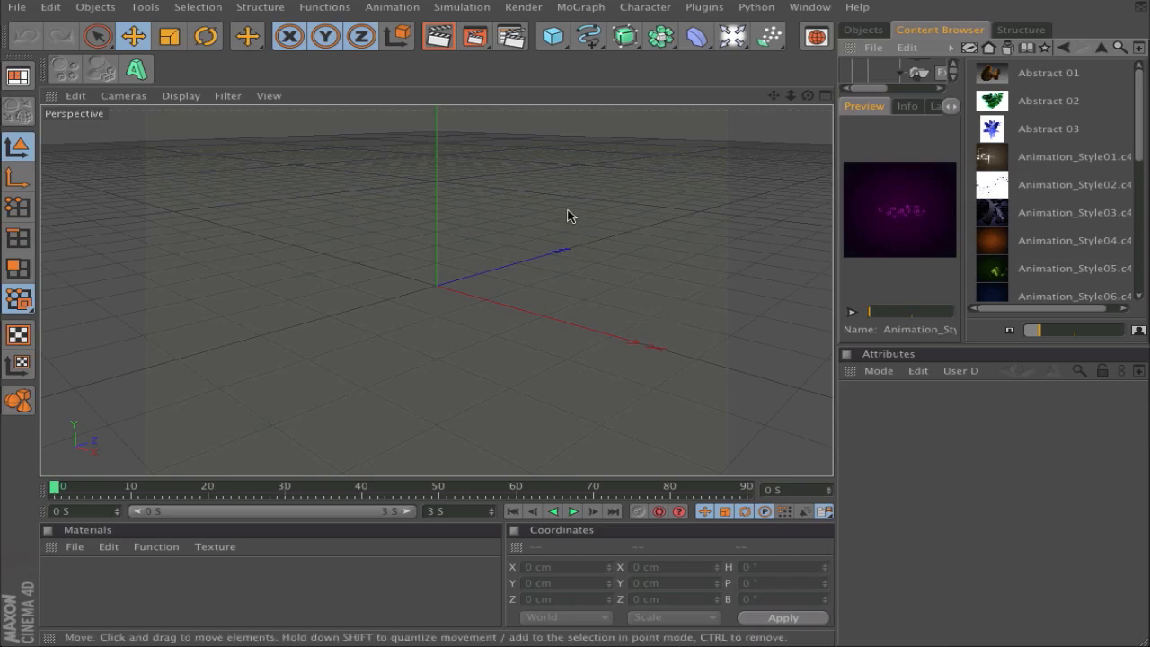
{"action": "mouse_move", "coordinate": [789, 72]}
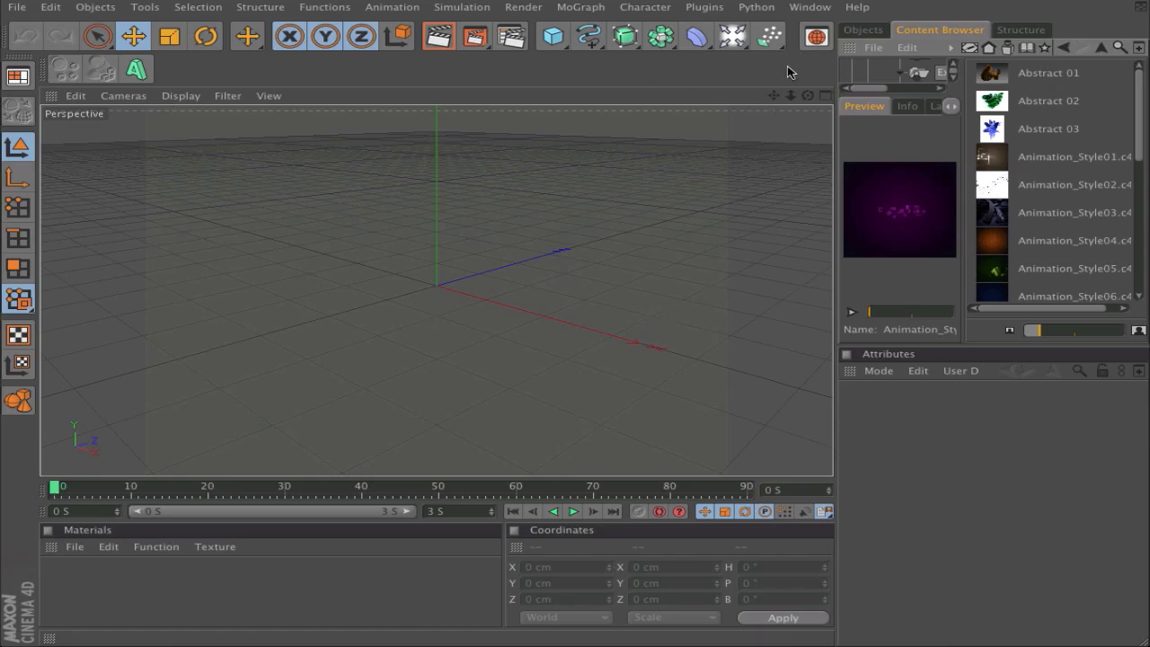
Load the costum1 user layout from Window > Layout
{"action": "left_click", "coordinate": [808, 7]}
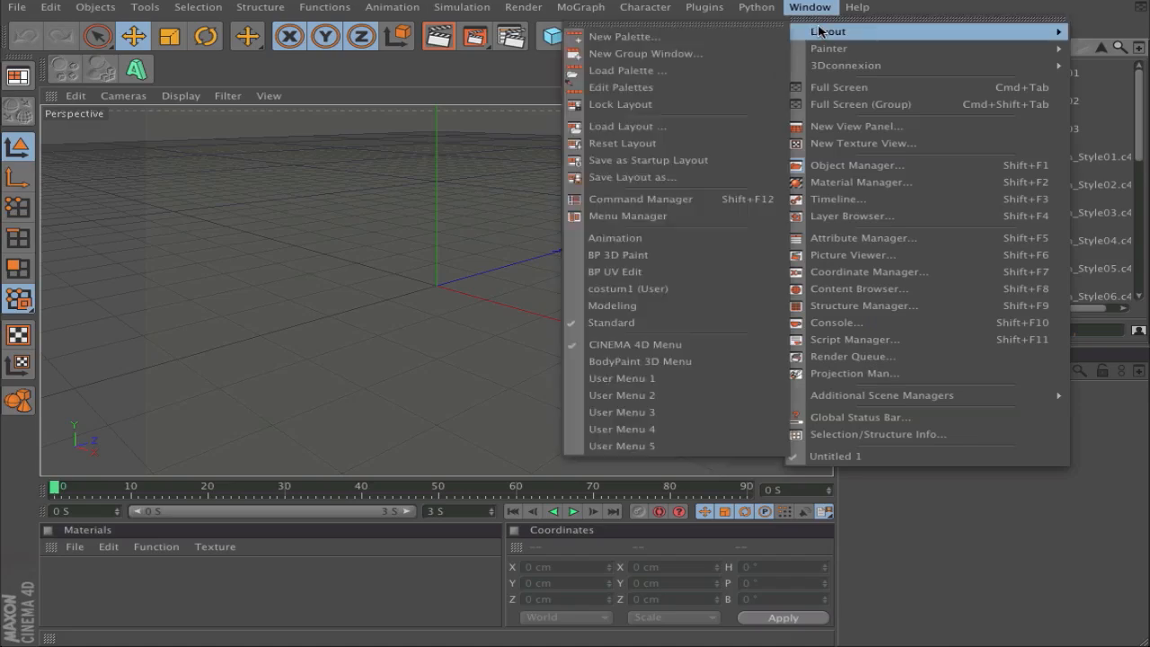
{"action": "mouse_move", "coordinate": [614, 165]}
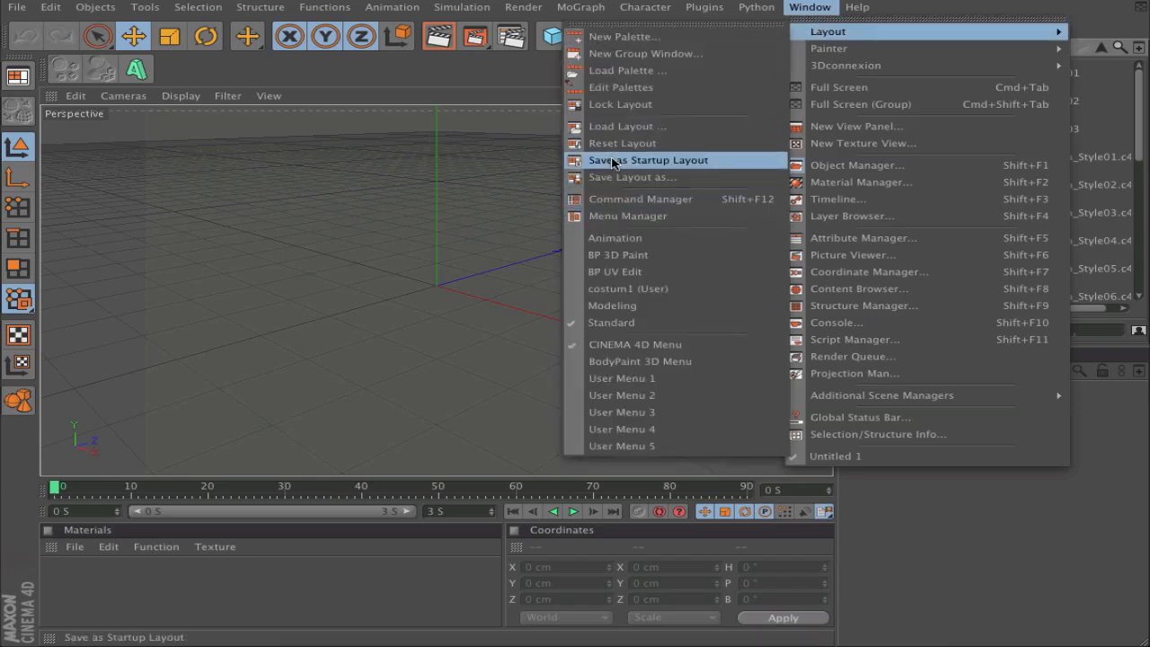
{"action": "mouse_move", "coordinate": [622, 287]}
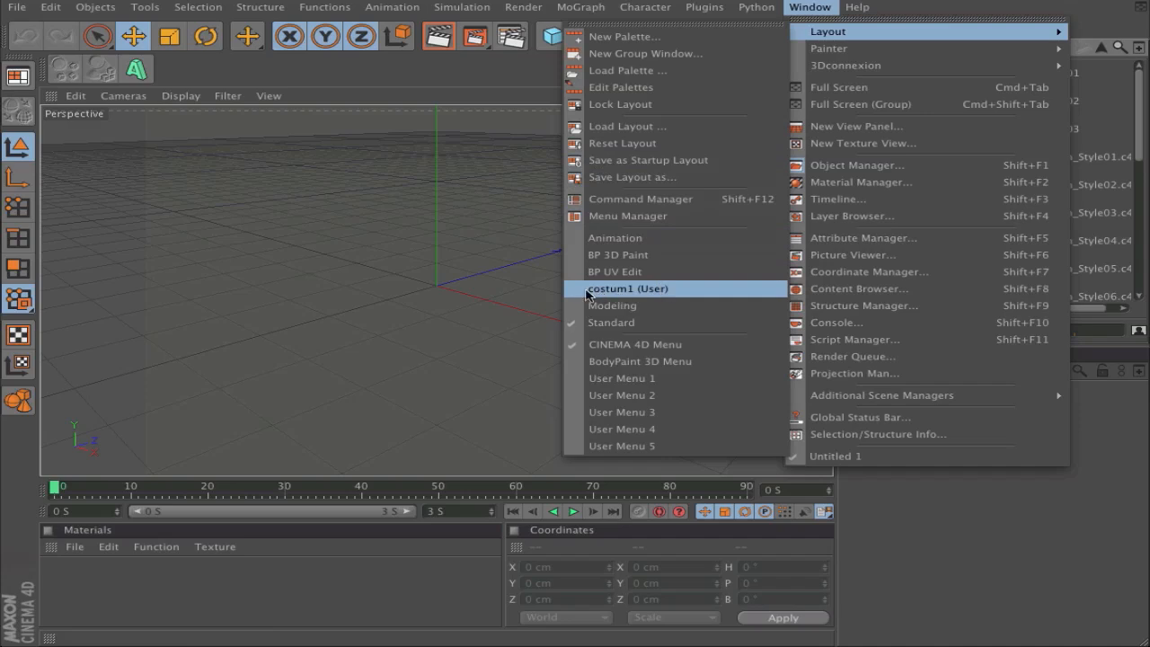
{"action": "left_click", "coordinate": [622, 288]}
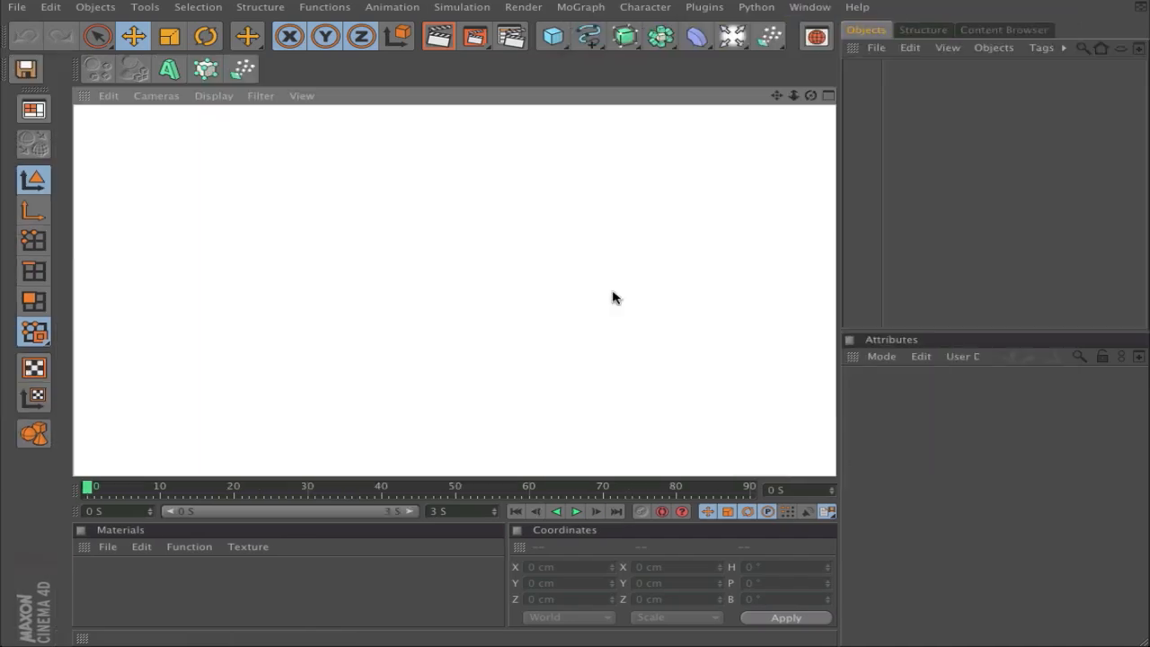
{"action": "left_click", "coordinate": [243, 69]}
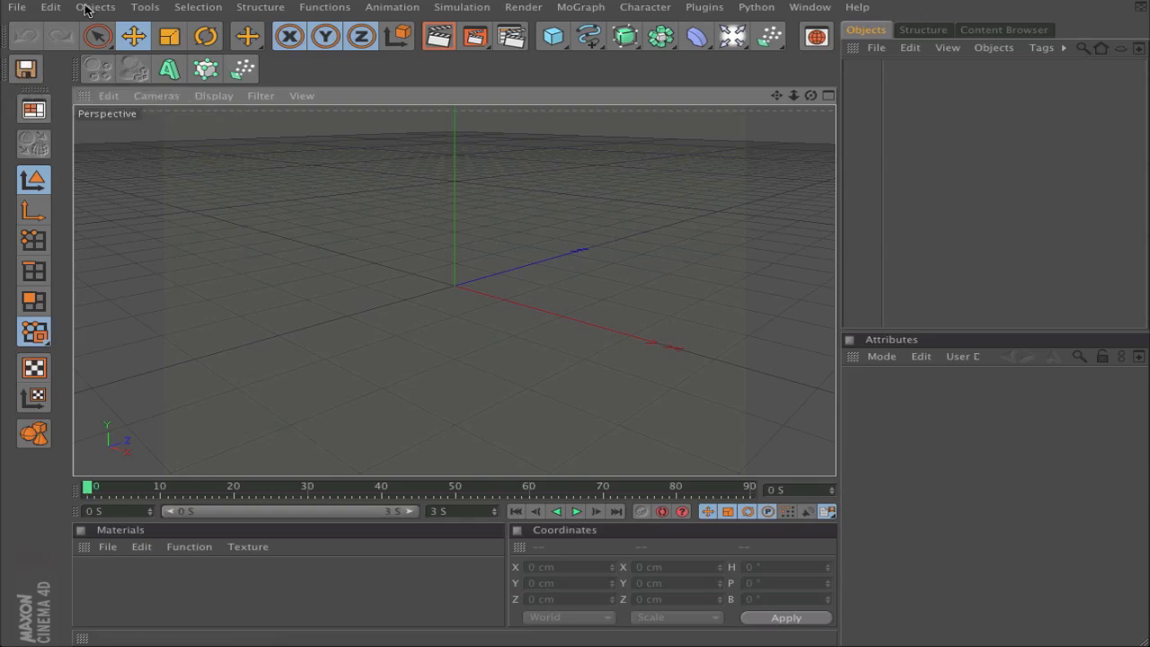
{"action": "left_click", "coordinate": [16, 7]}
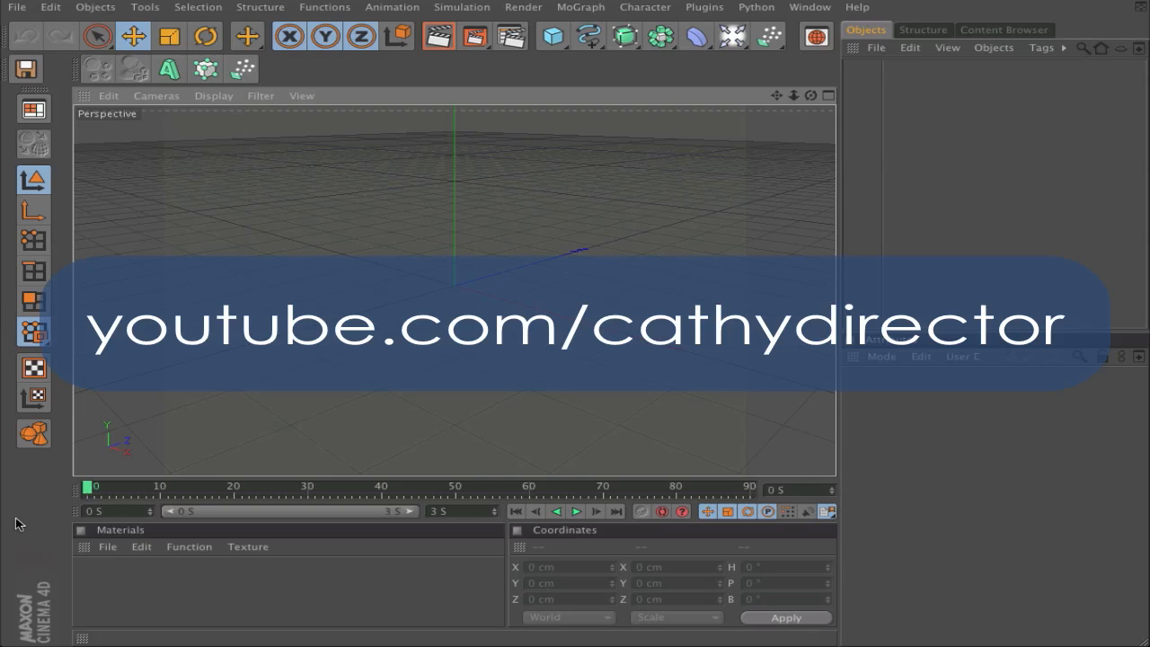
{"action": "mouse_move", "coordinate": [63, 478]}
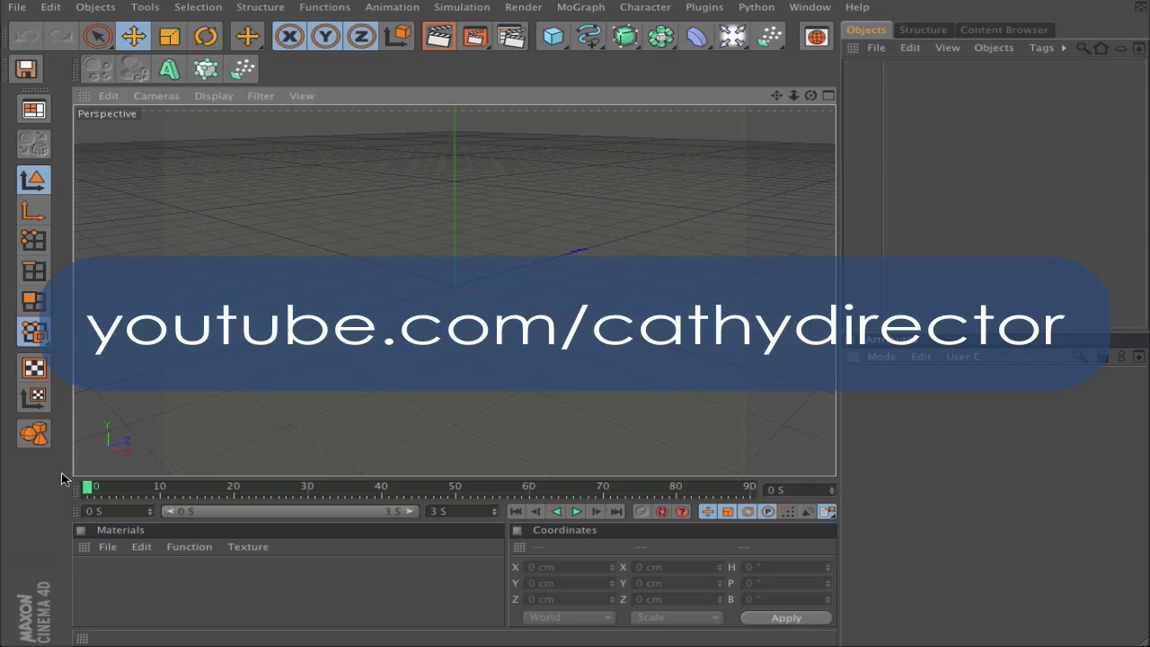
{"action": "mouse_move", "coordinate": [205, 7]}
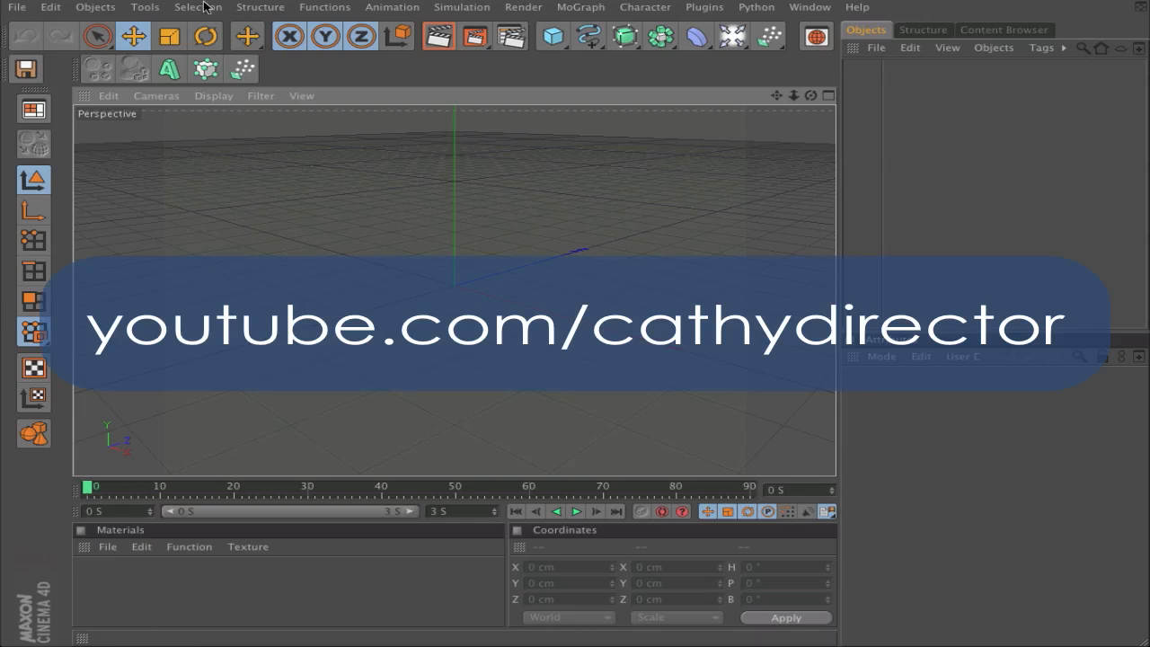